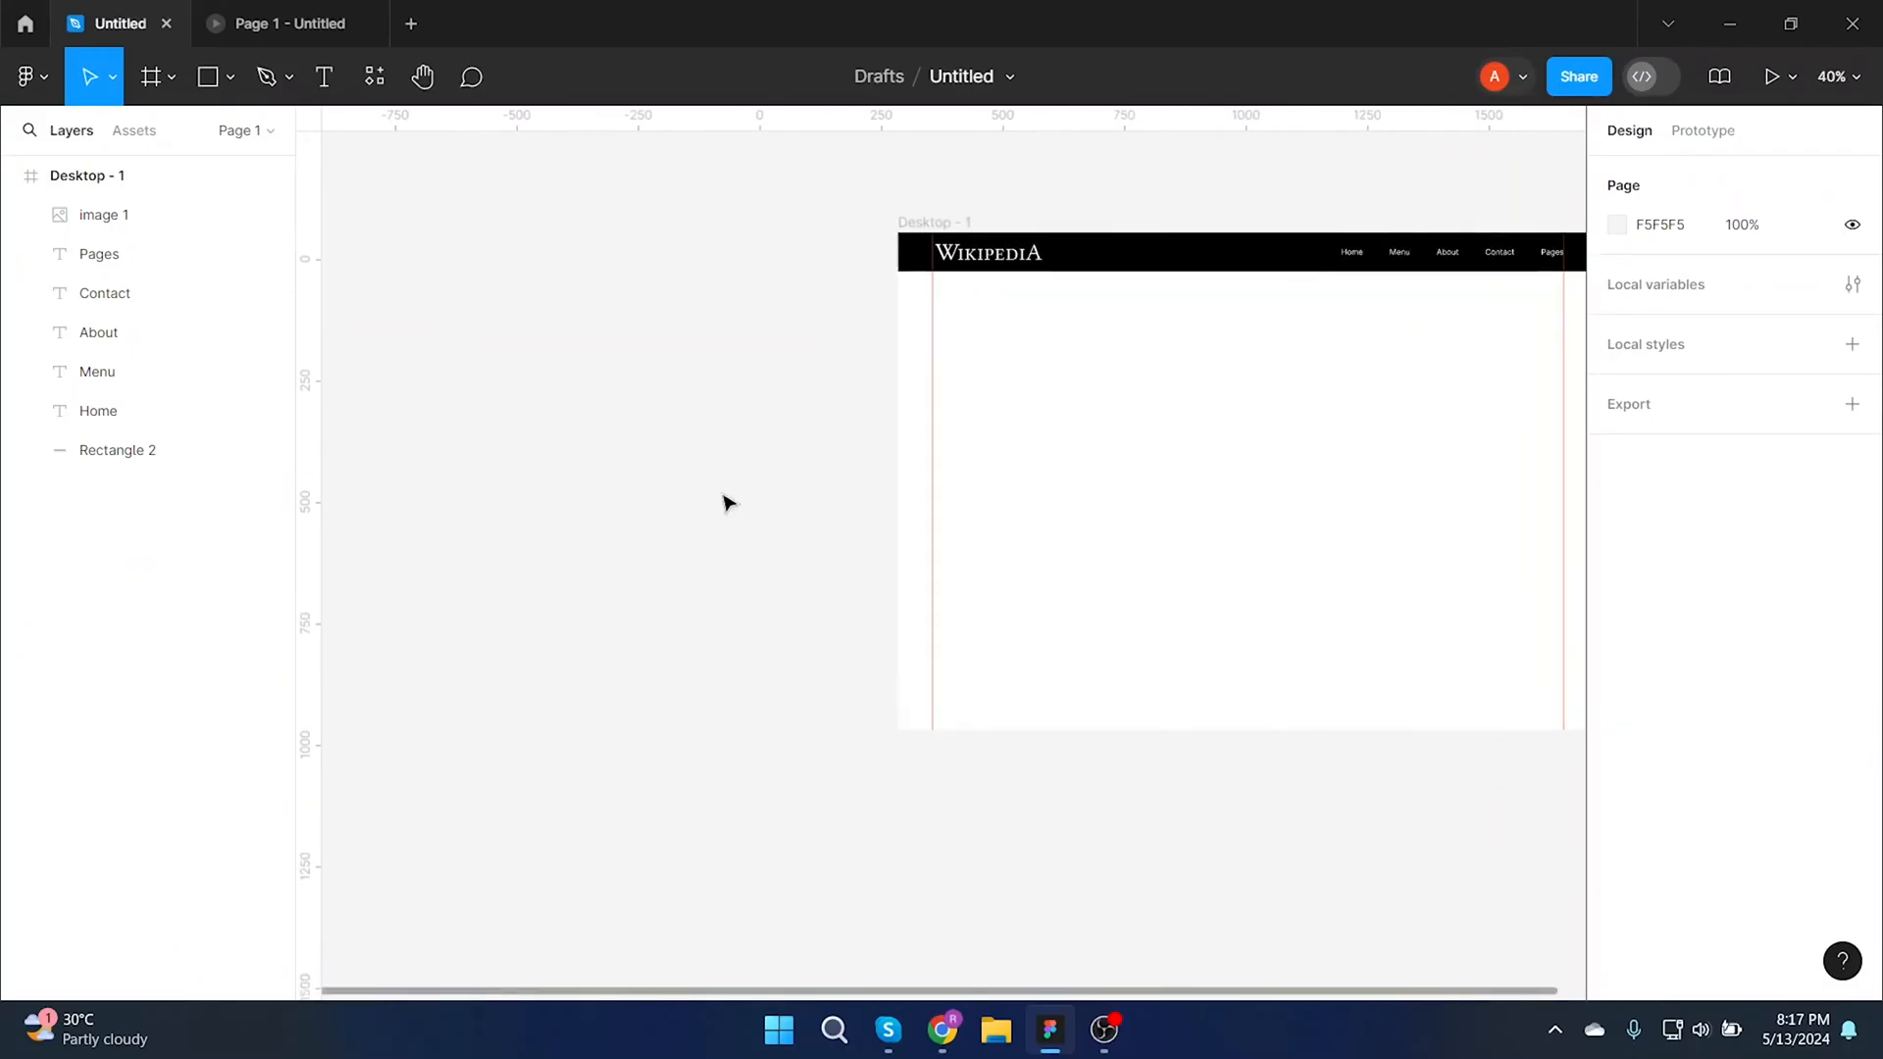
# Draw a grey rectangle with a 'Menu 1' text label beside the Wikipedia desktop frame.
pyautogui.click(206, 76)
pyautogui.write('Menu 1')
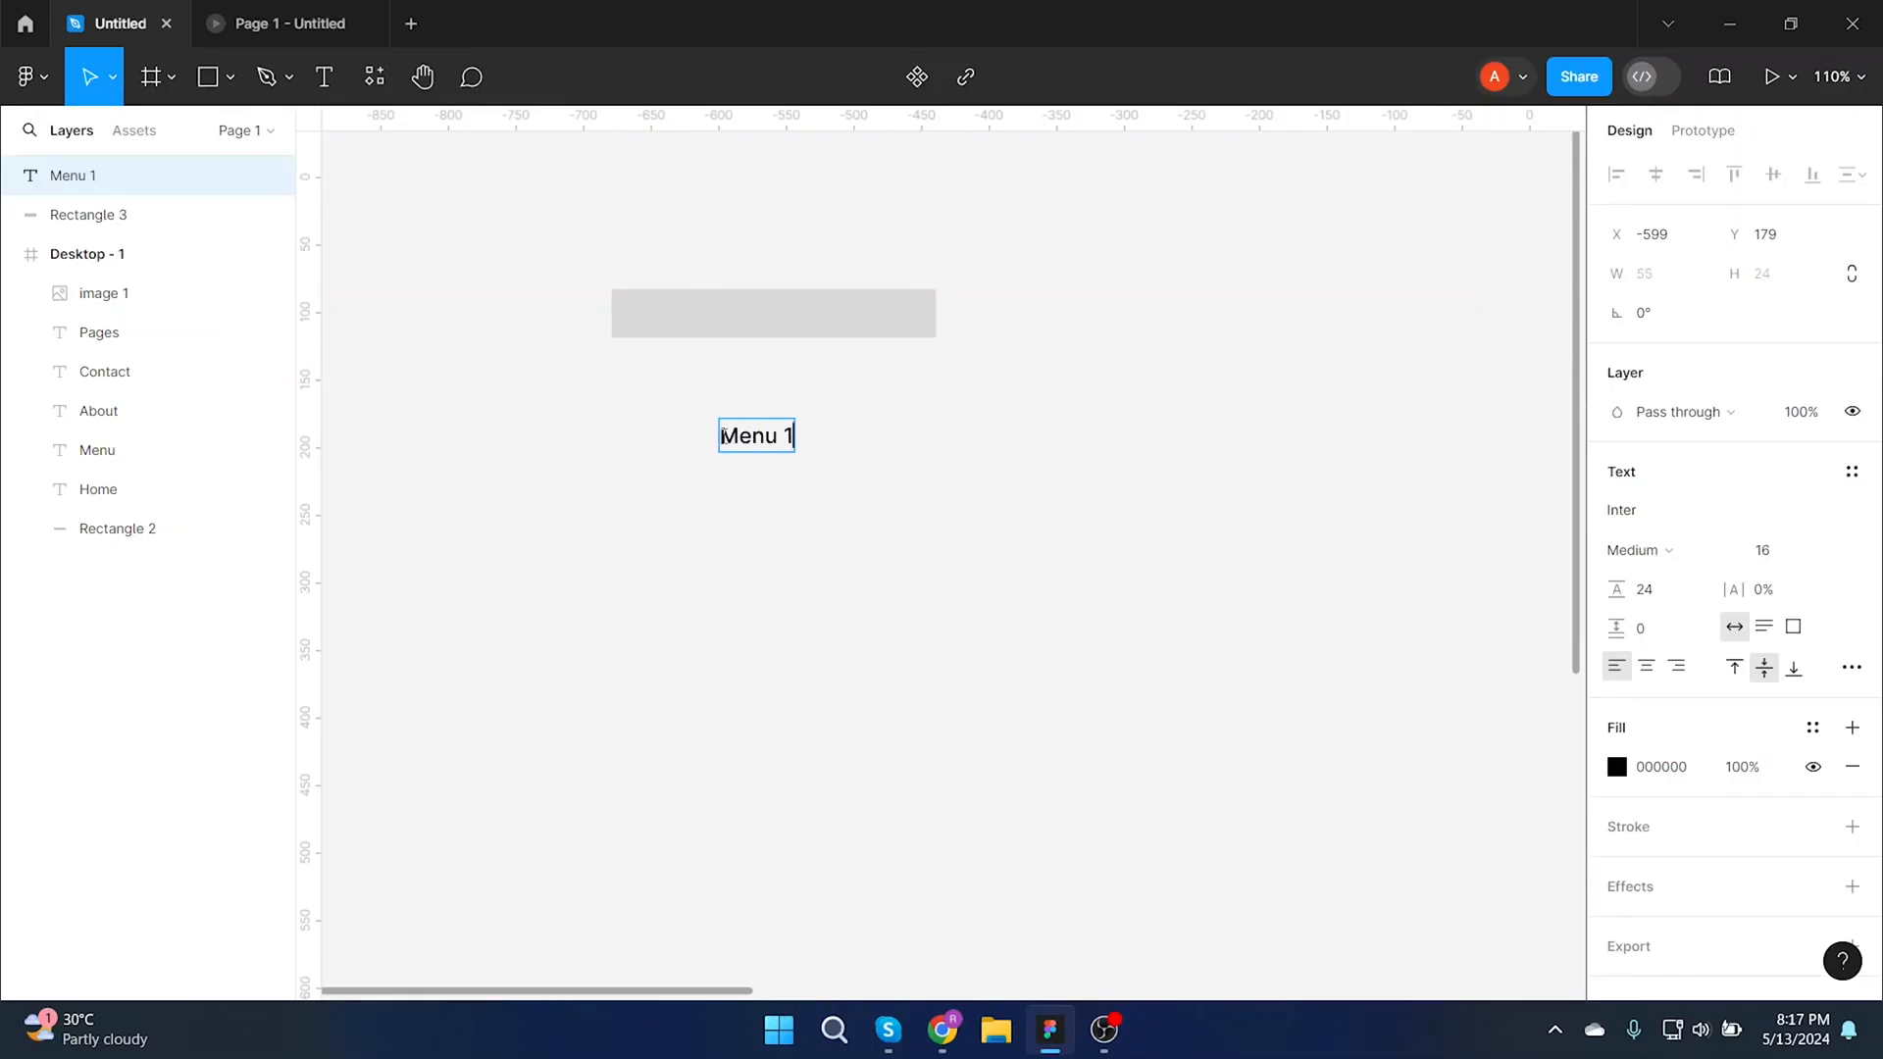
# Combine the rectangle and label into an auto-layout button 240 wide with 40 horizontal padding.
pyautogui.moveTo(757, 436); pyautogui.dragTo(706, 306)
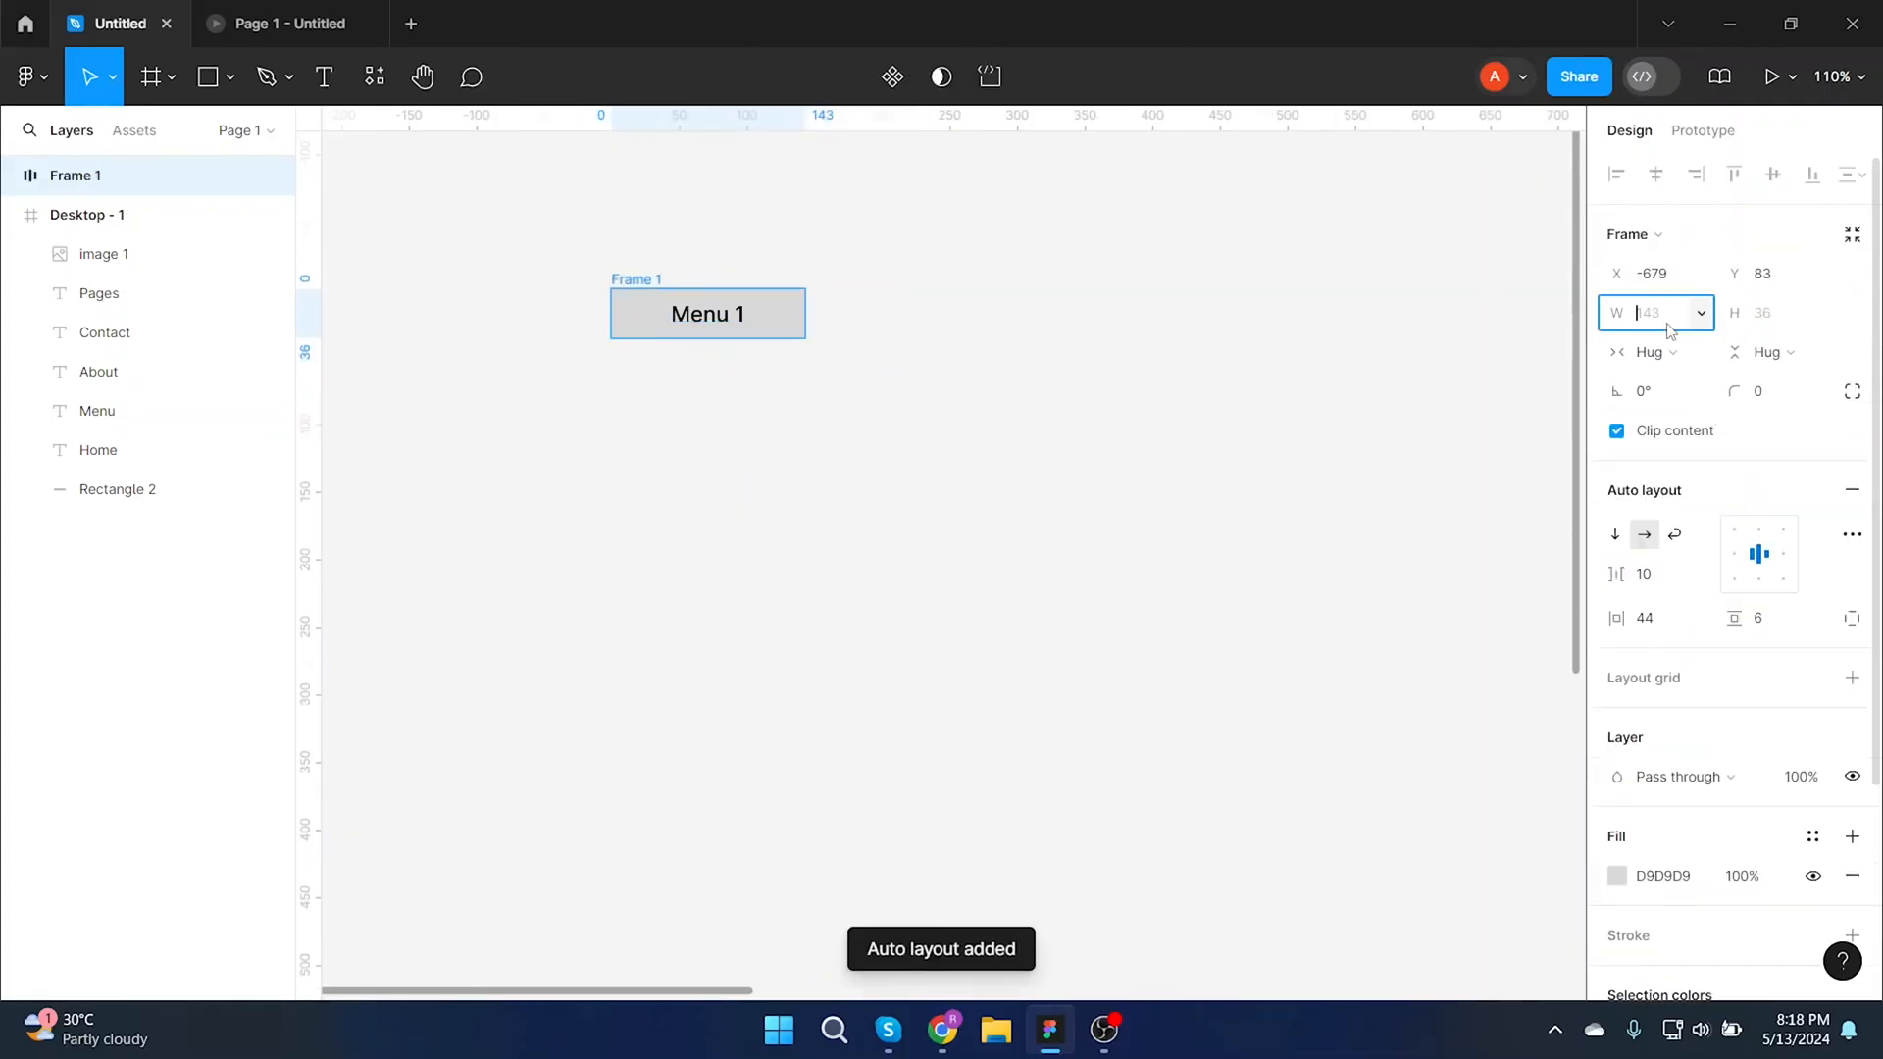
pyautogui.write('240')
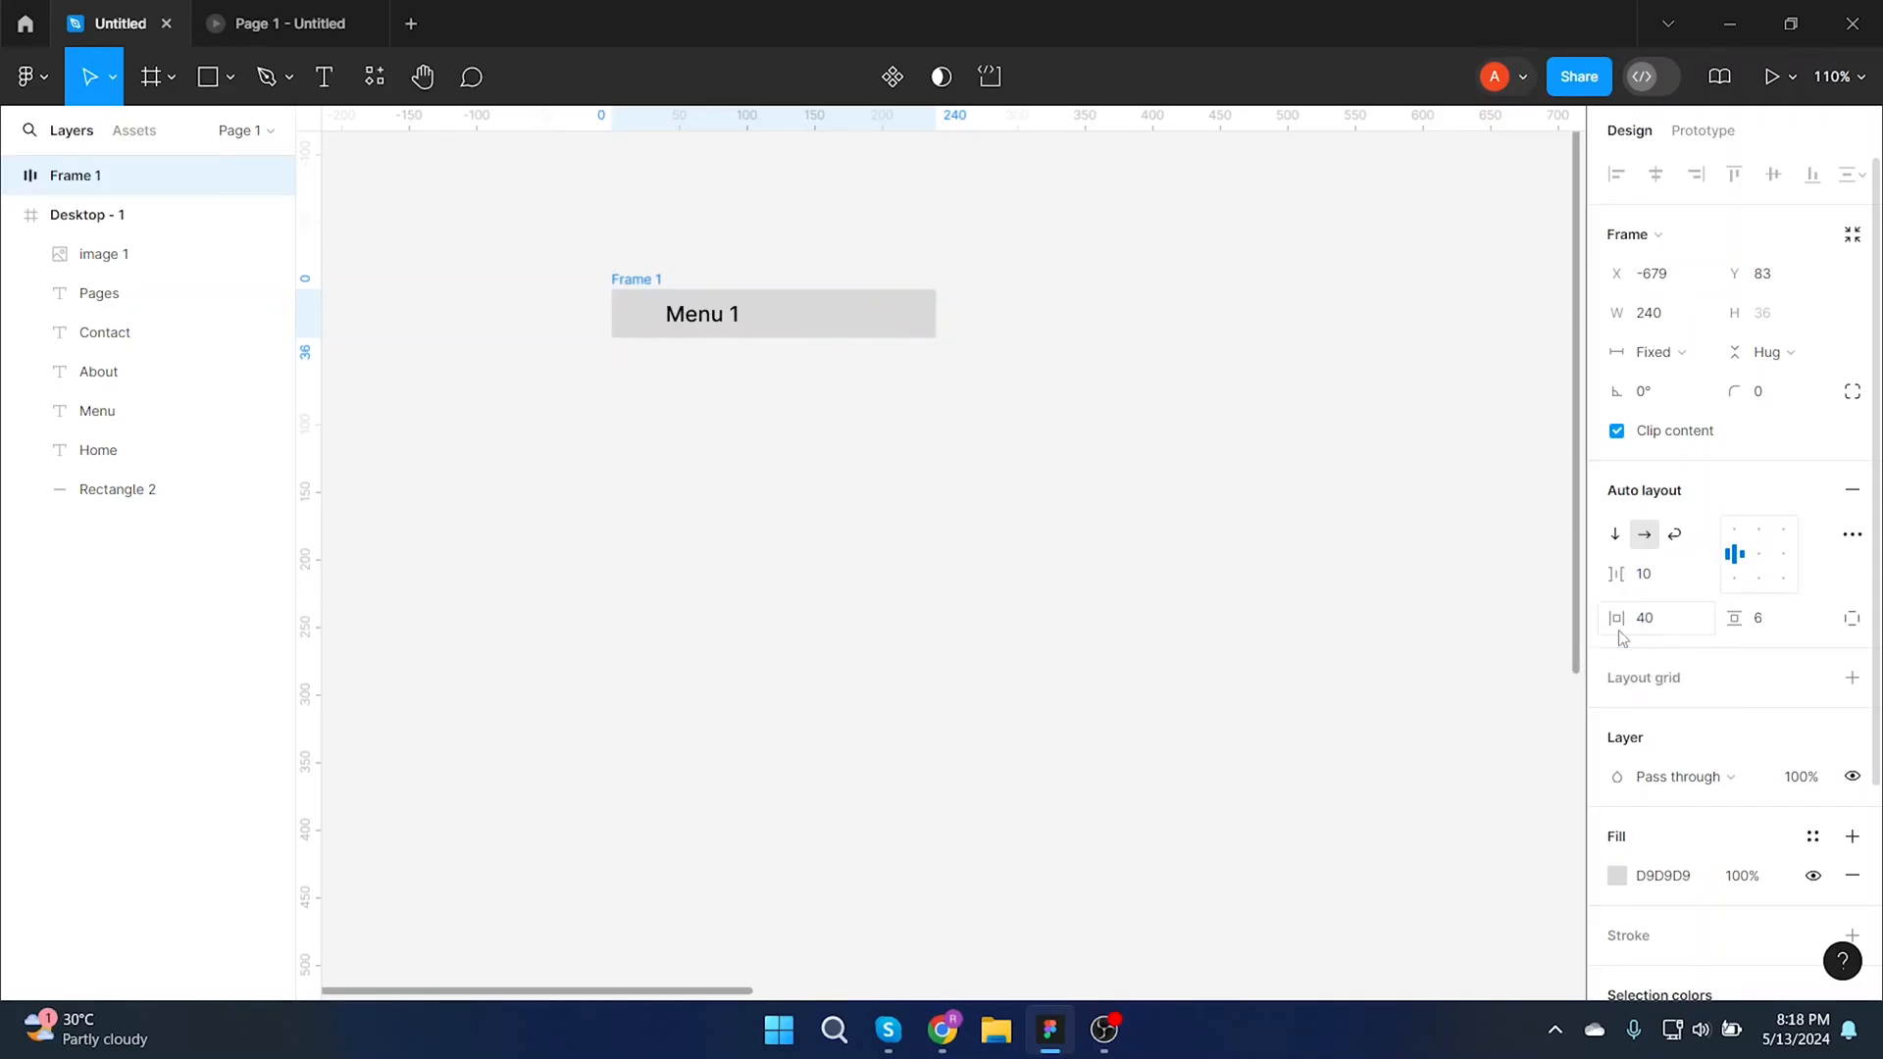
pyautogui.click(773, 313)
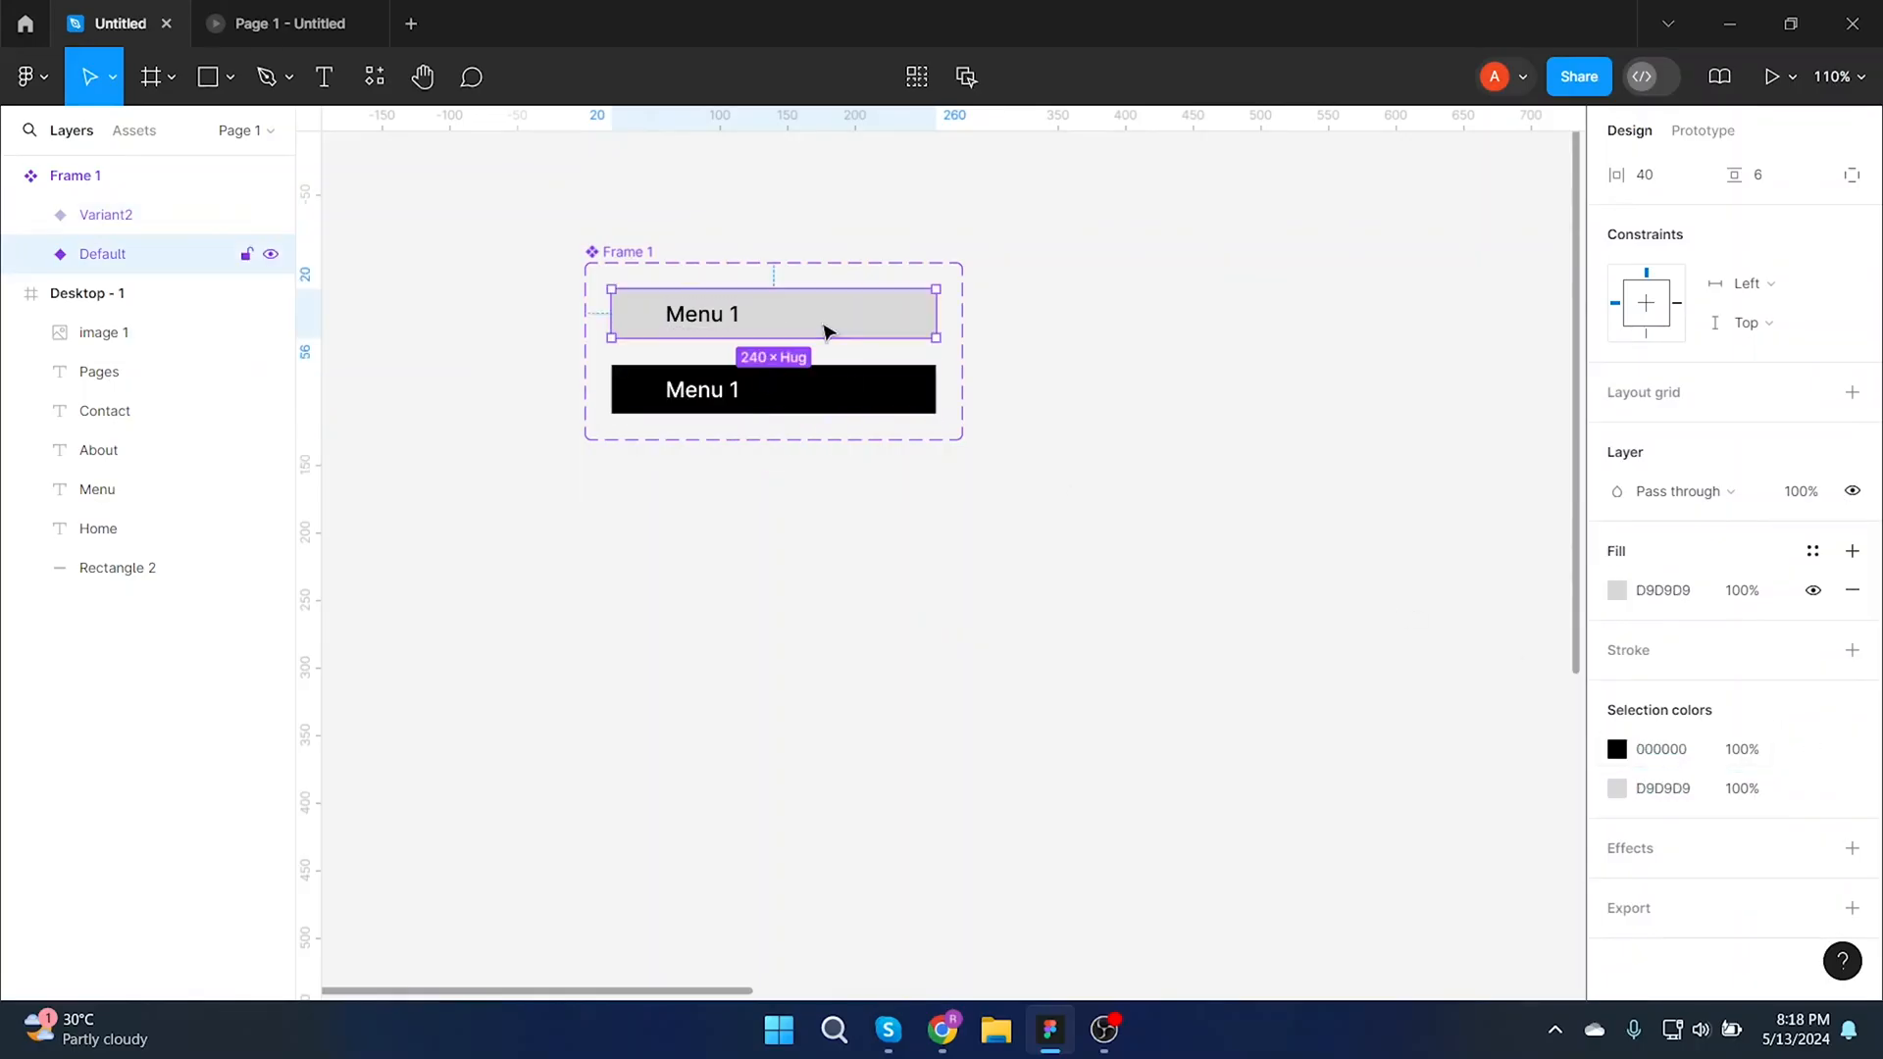
# Name the two-variant component set 'Hoover Button' with a grey default and black Variant2.
pyautogui.click(1618, 590)
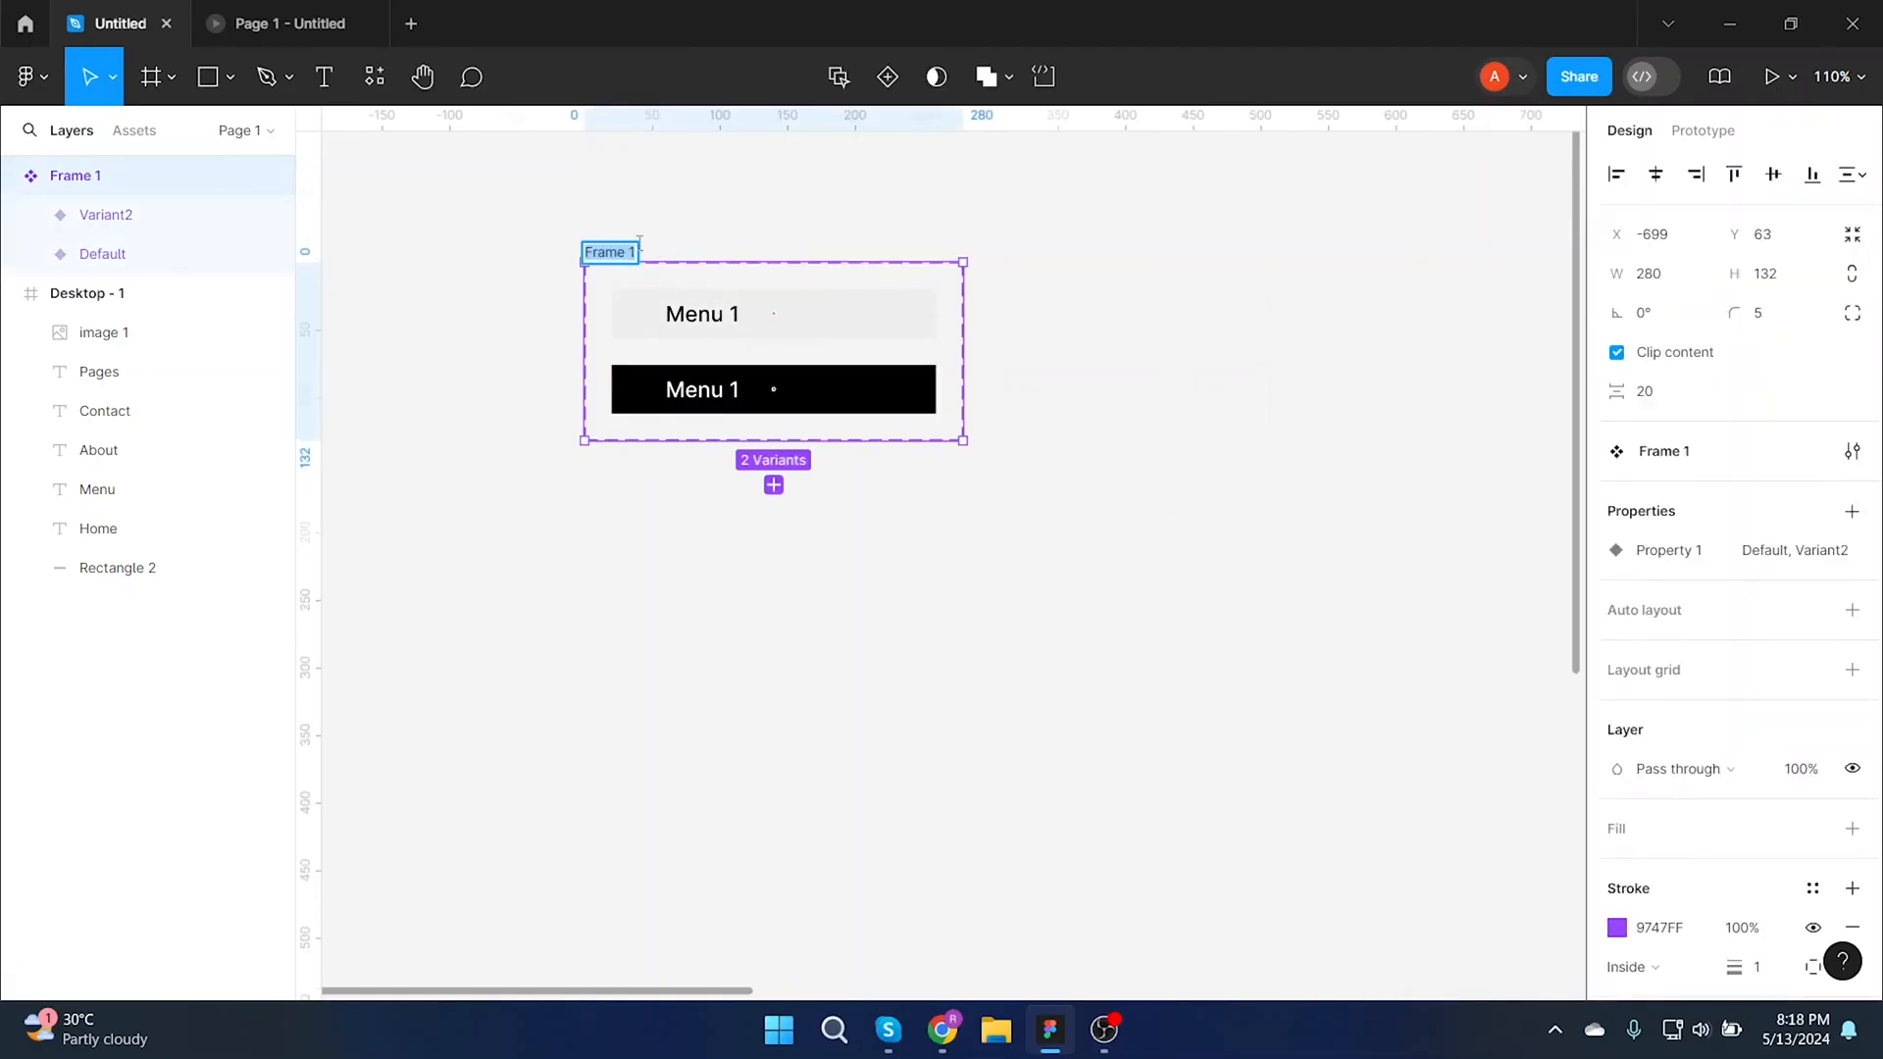
pyautogui.write('Hoover Button')
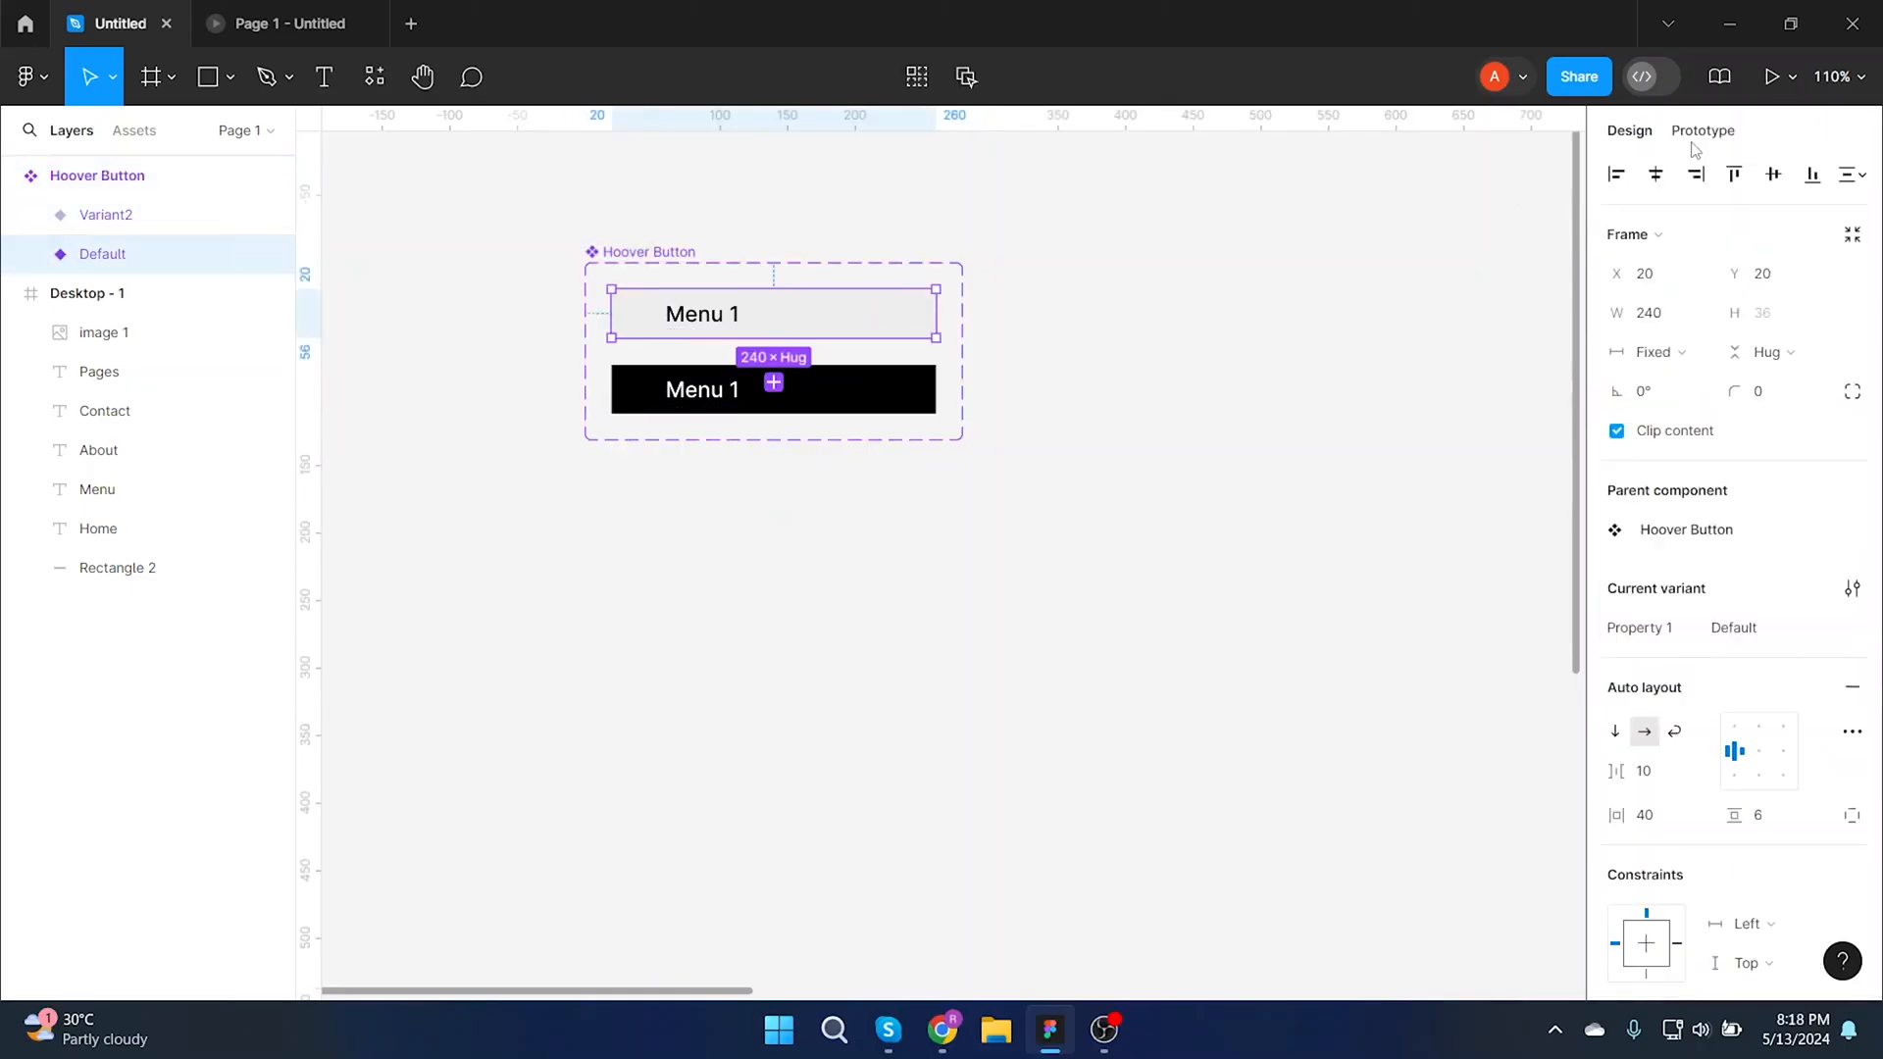
pyautogui.click(1702, 129)
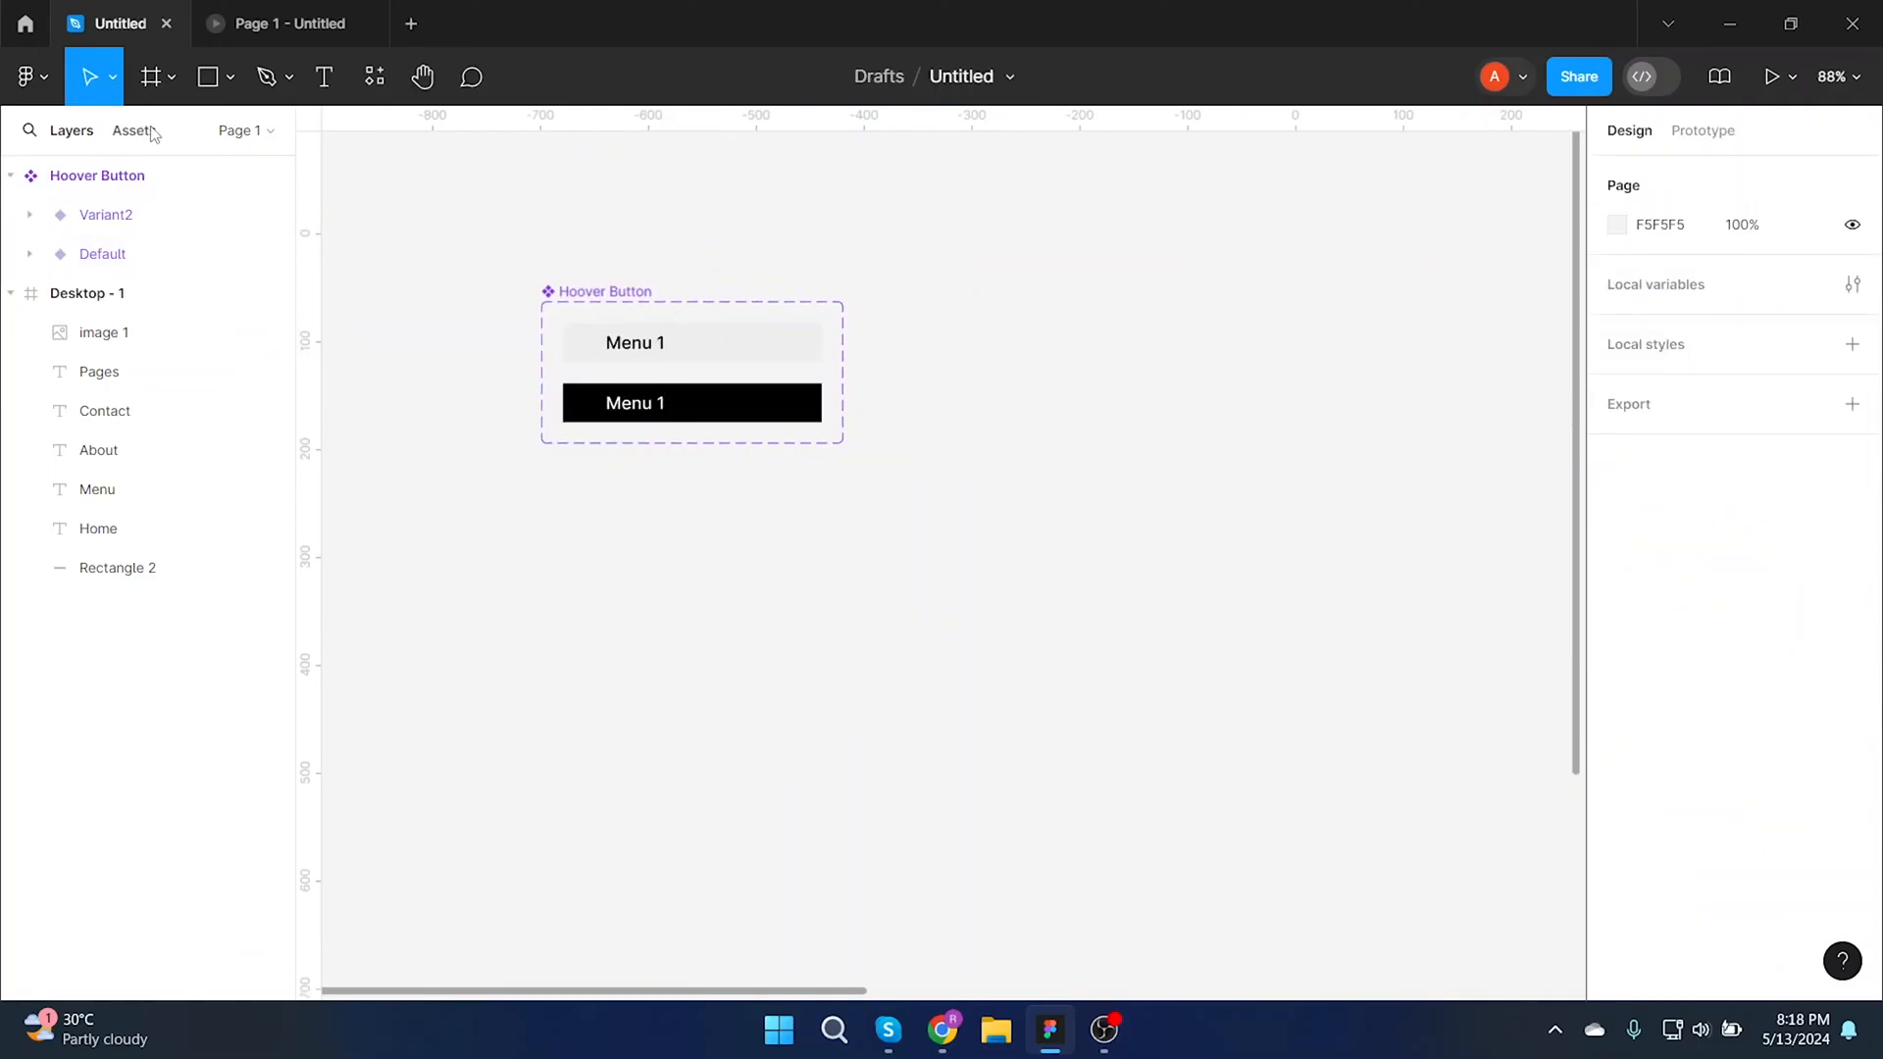
# Show local components in Assets so Hoover Button is listed for reuse.
pyautogui.click(136, 130)
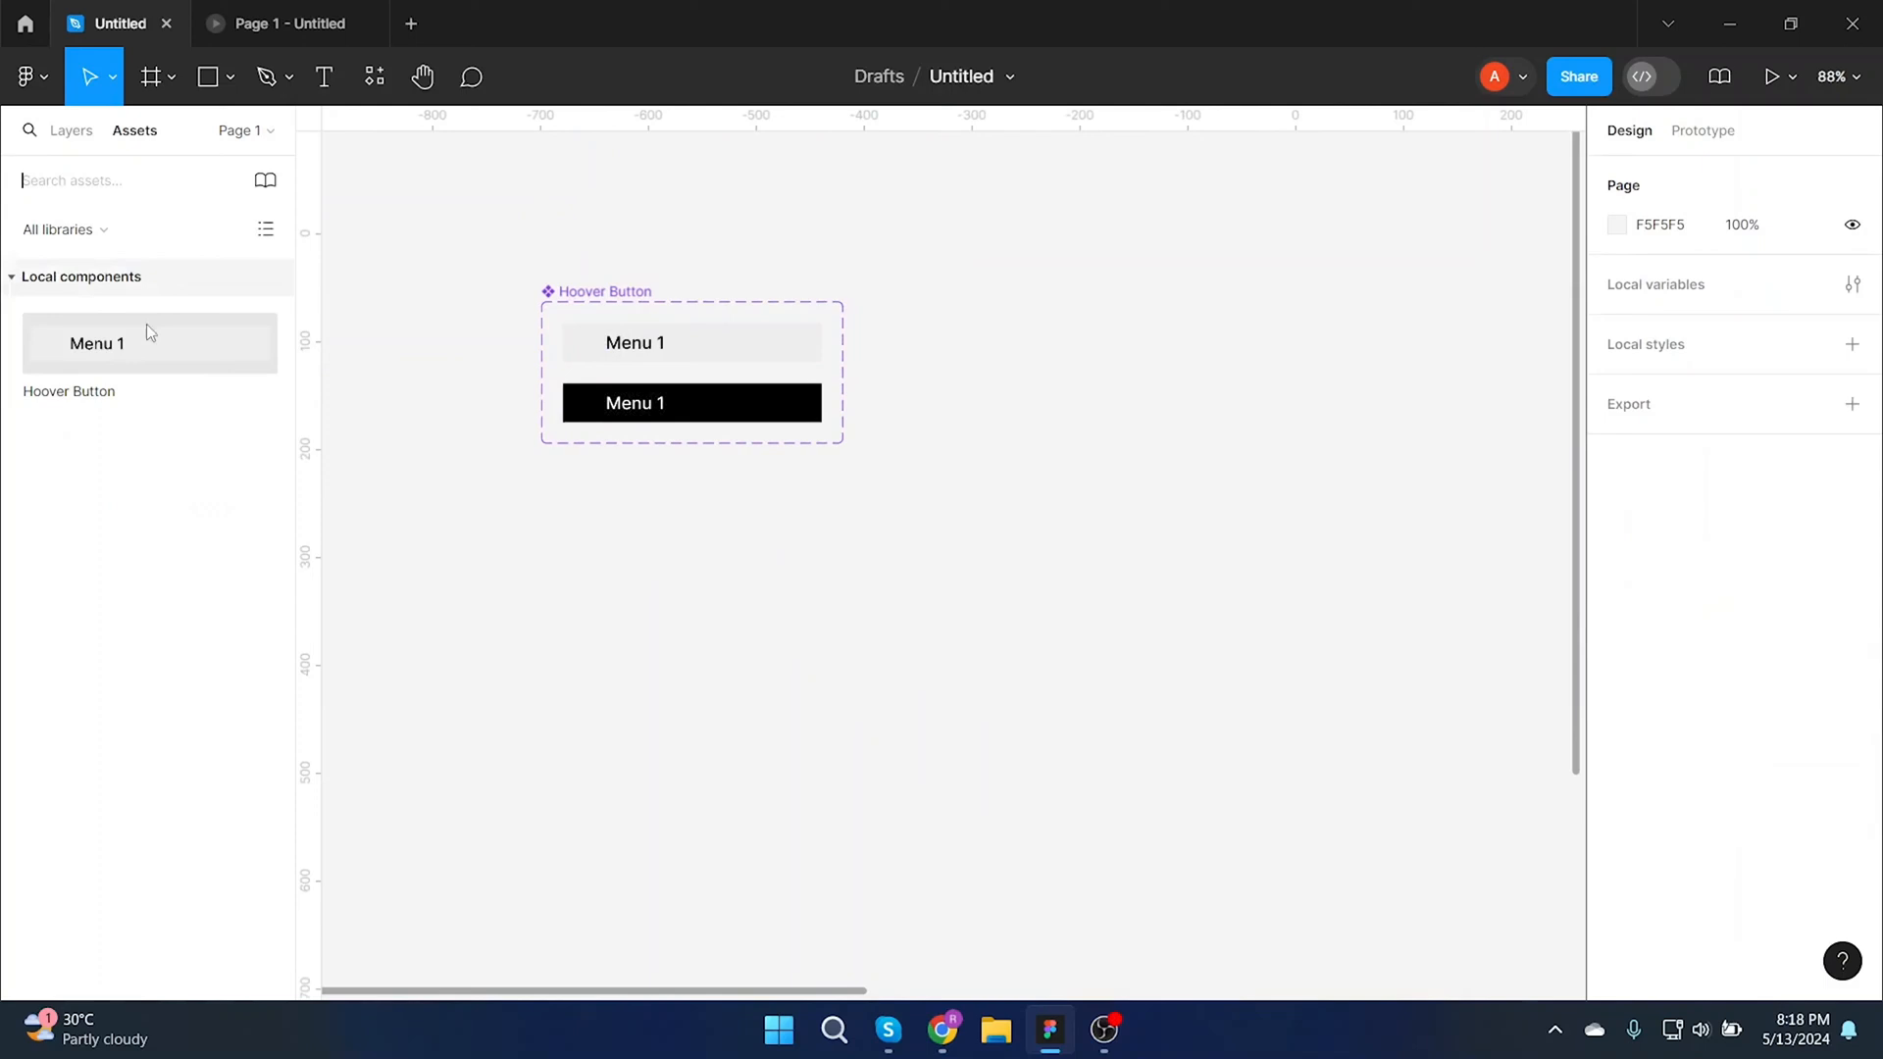
# Drop a Hoover Button instance on the canvas and duplicate it with Ctrl+D into a vertical stack.
pyautogui.moveTo(149, 341); pyautogui.dragTo(885, 554)
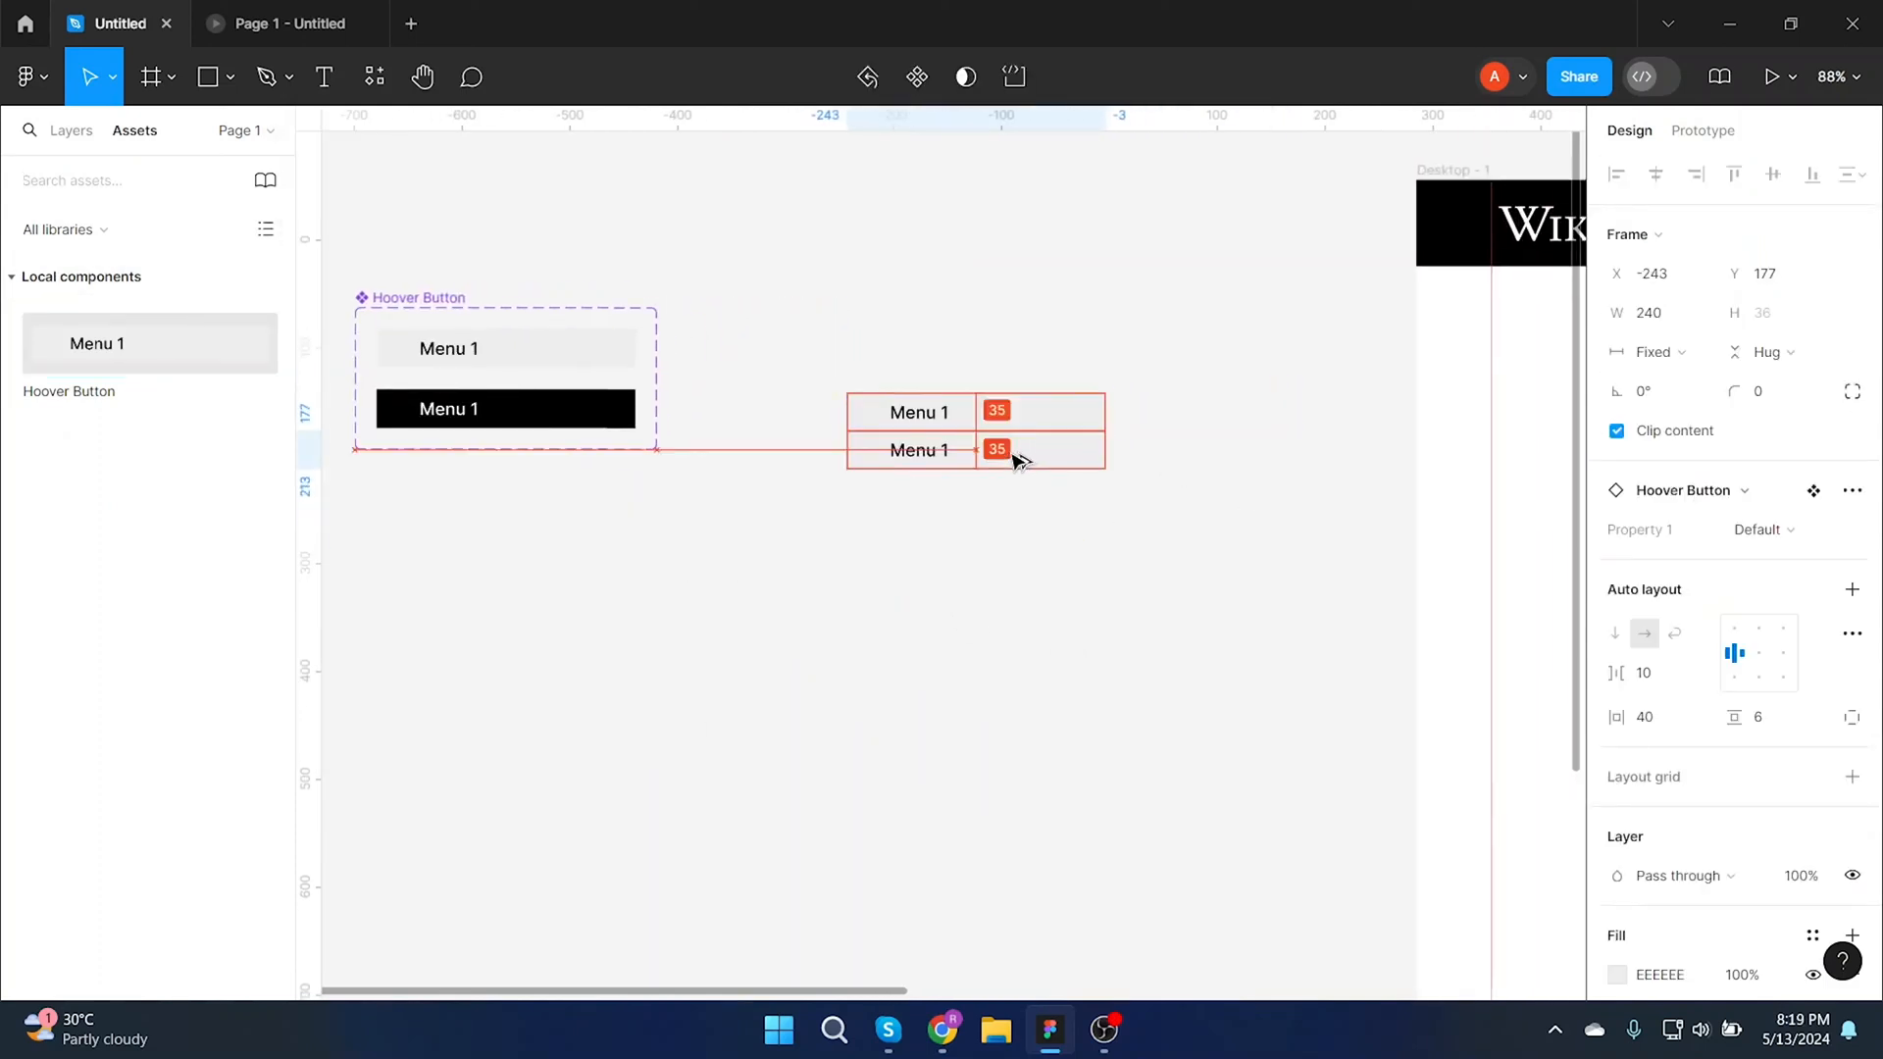
pyautogui.press('ctrl+d')
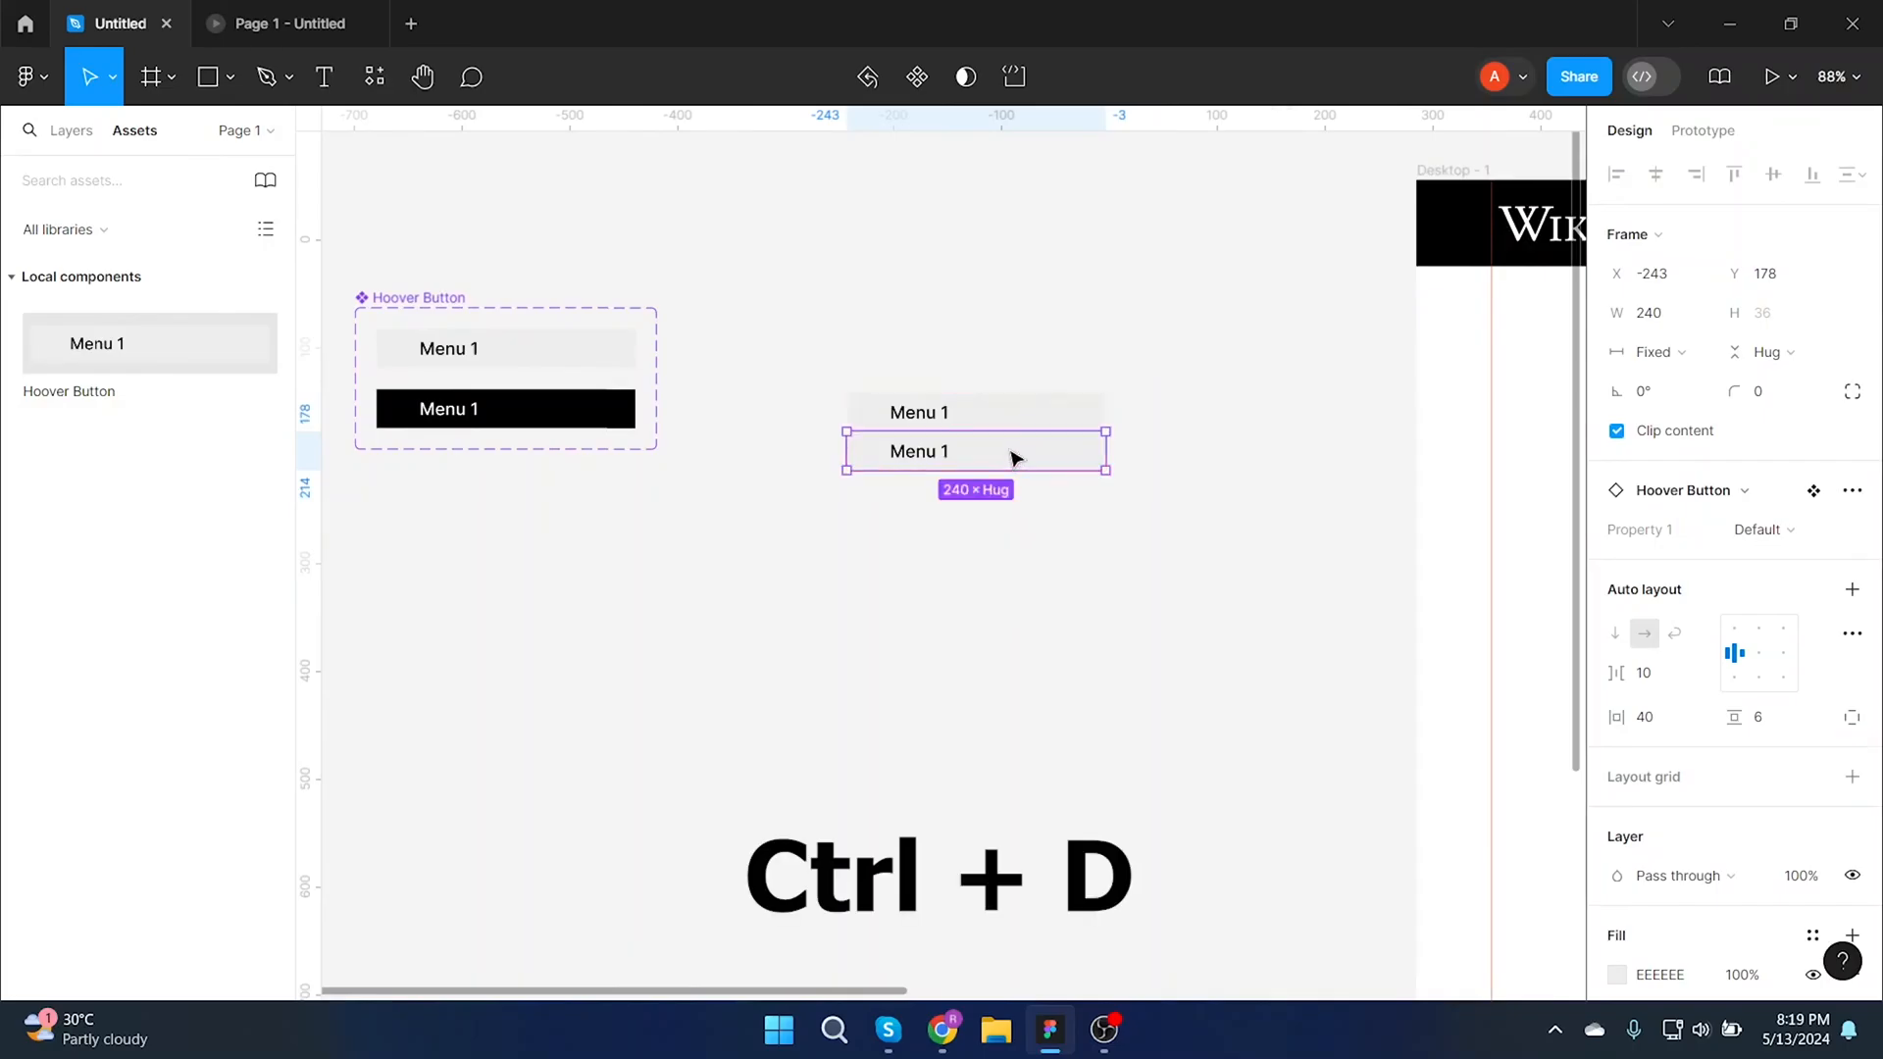
pyautogui.press('ctrl+d')
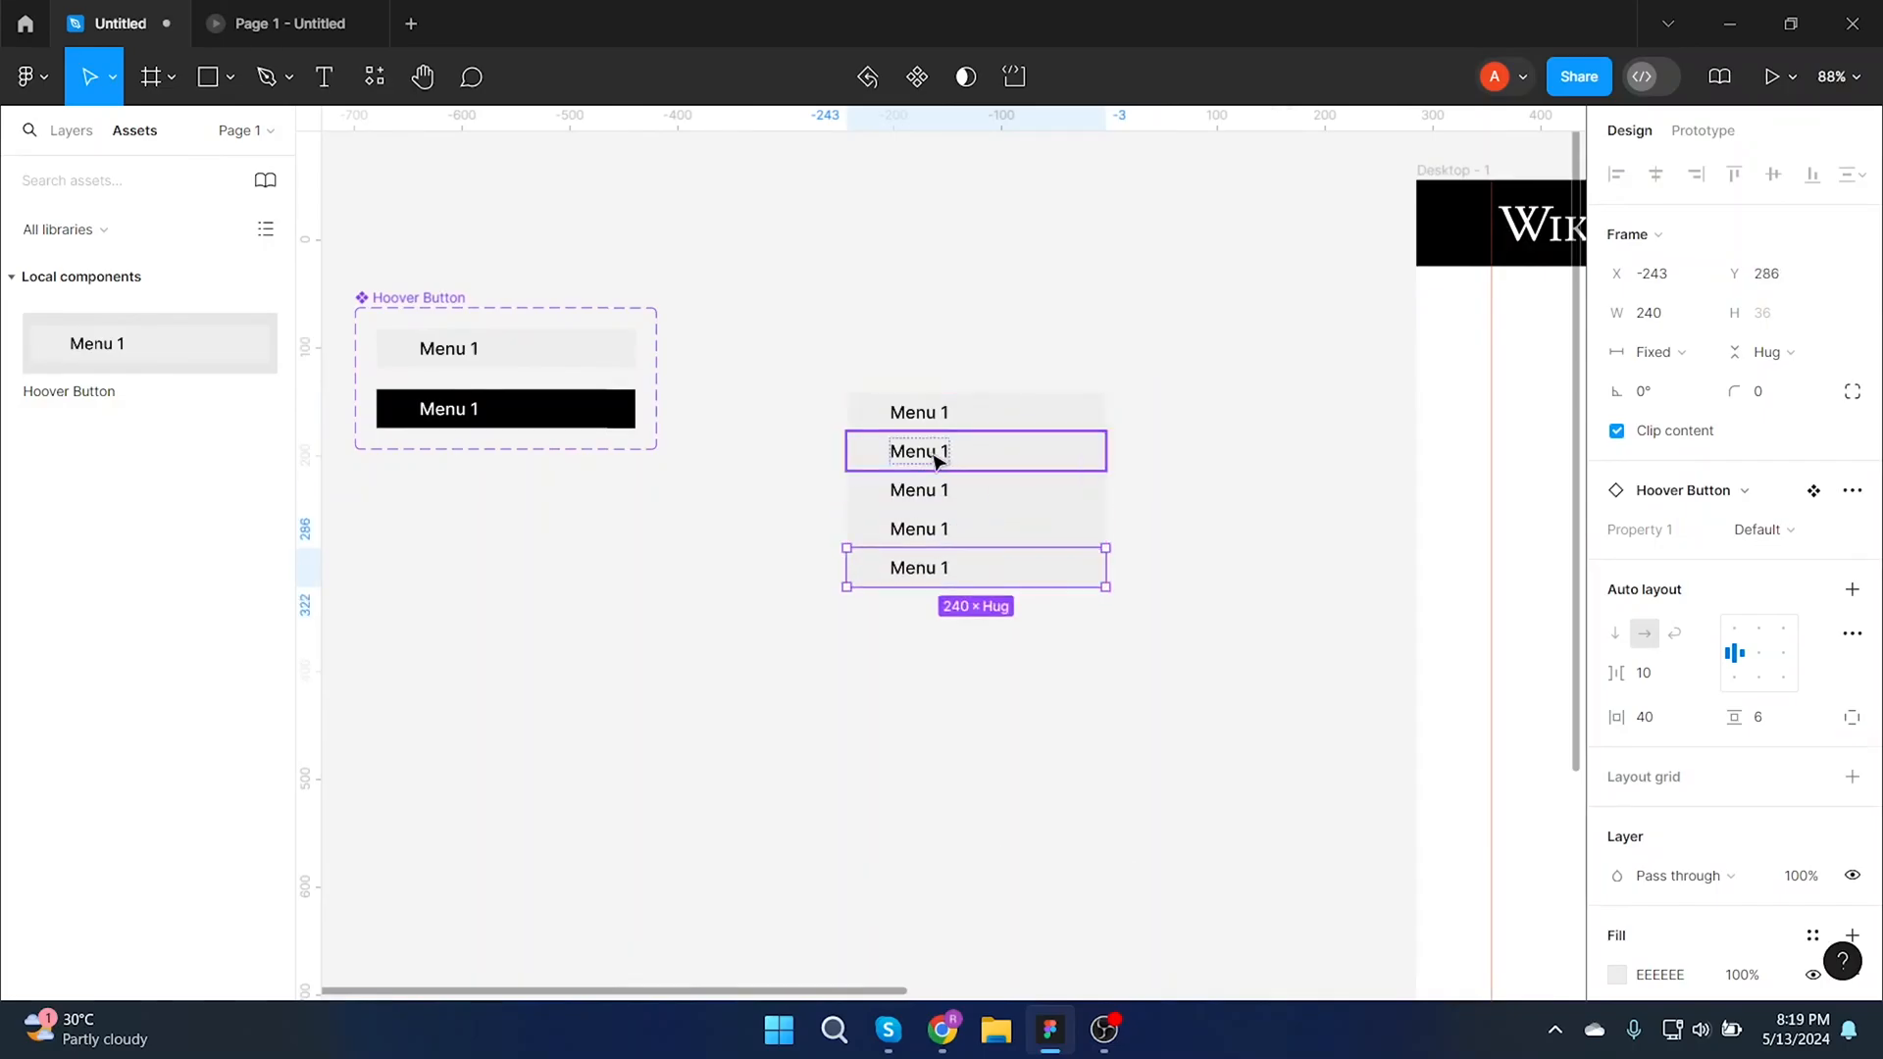
pyautogui.doubleClick(918, 451)
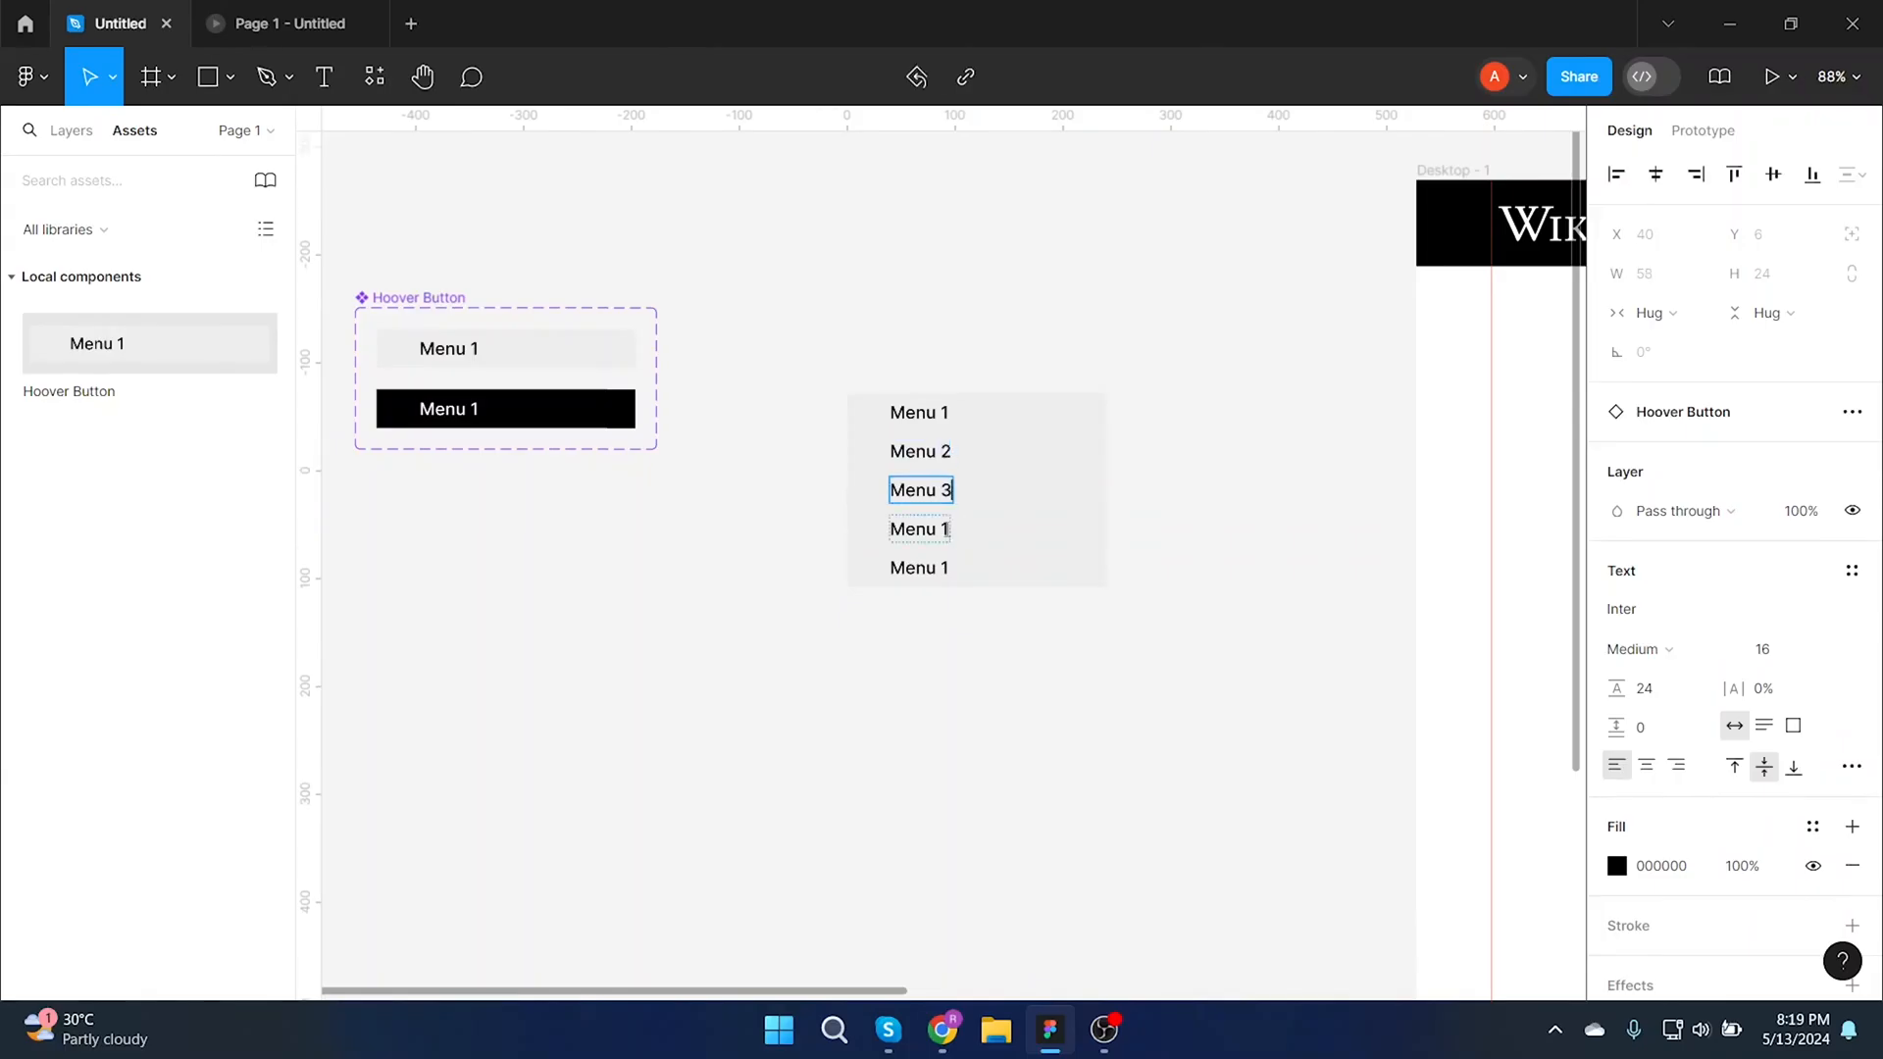
# Retype the stacked button labels as Menu 2 through Menu 5.
pyautogui.write('Menu 5')
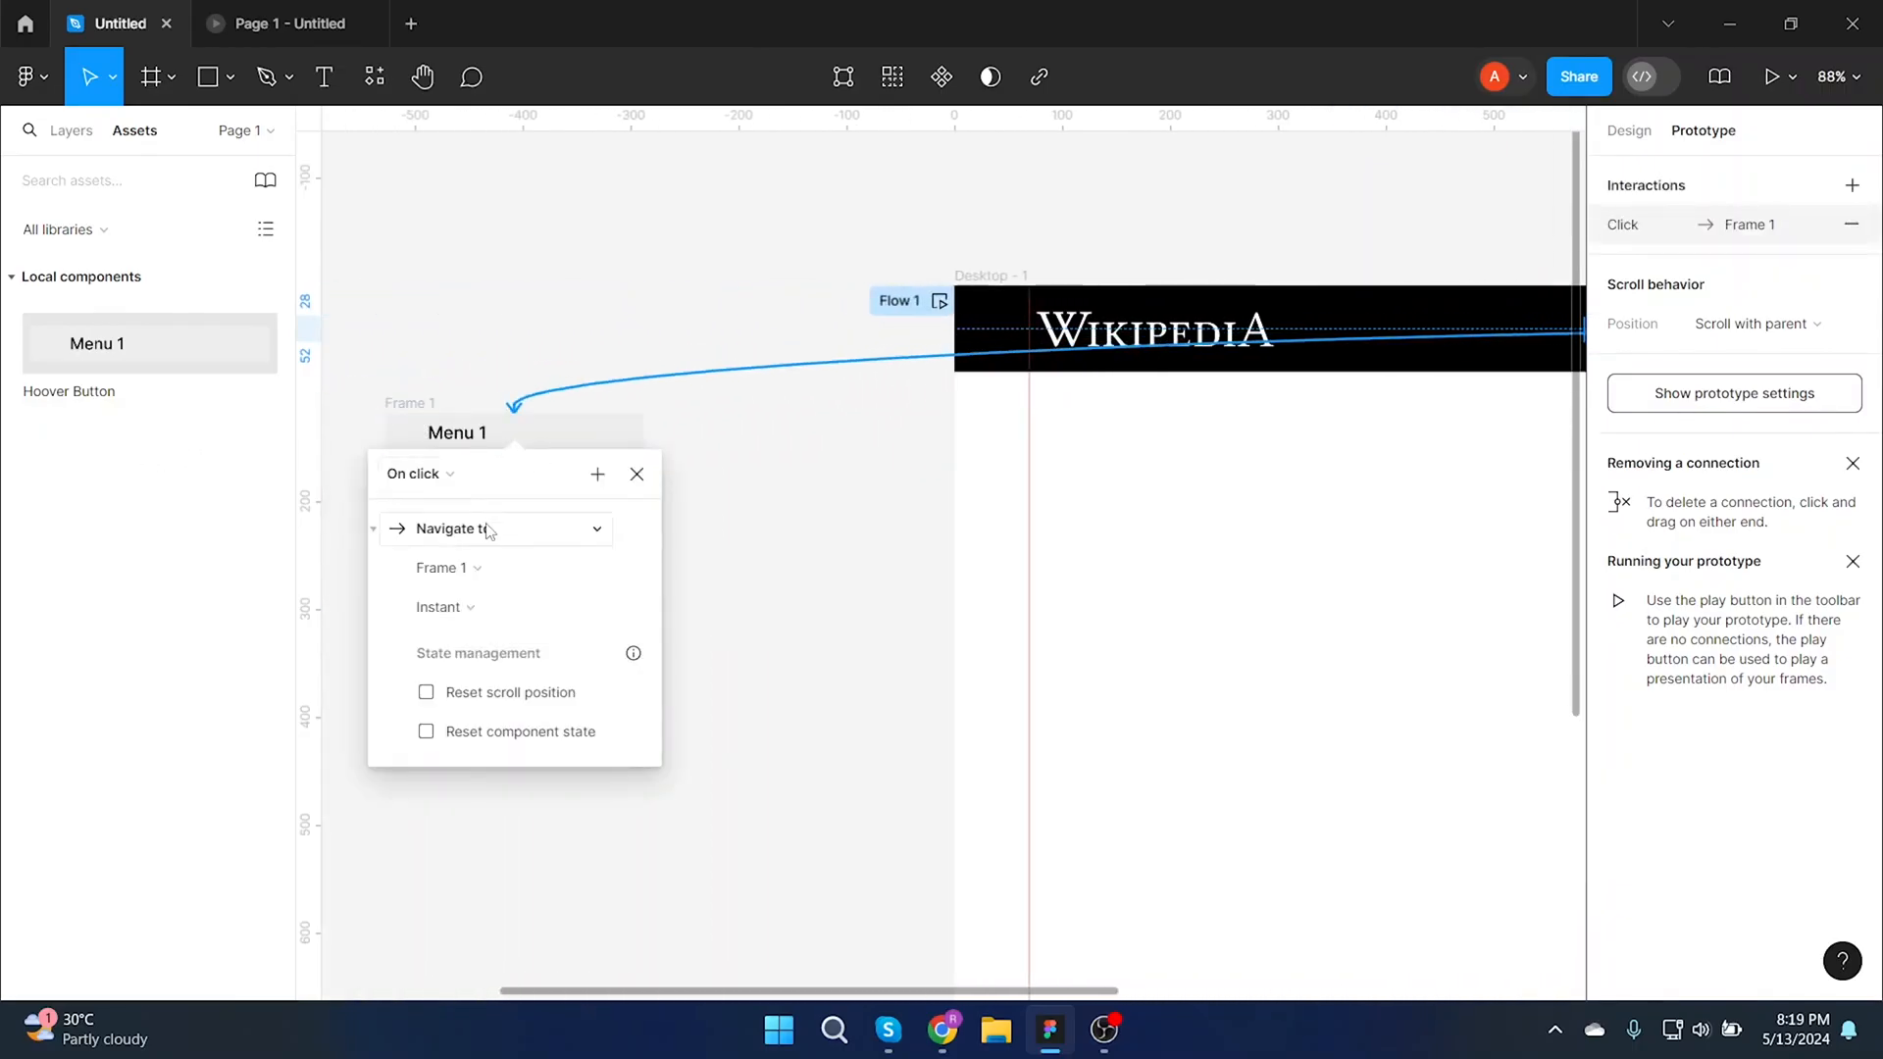
# Set the Menu click to Open overlay, manual position, close on outside click, and preview the dropdown.
pyautogui.click(492, 527)
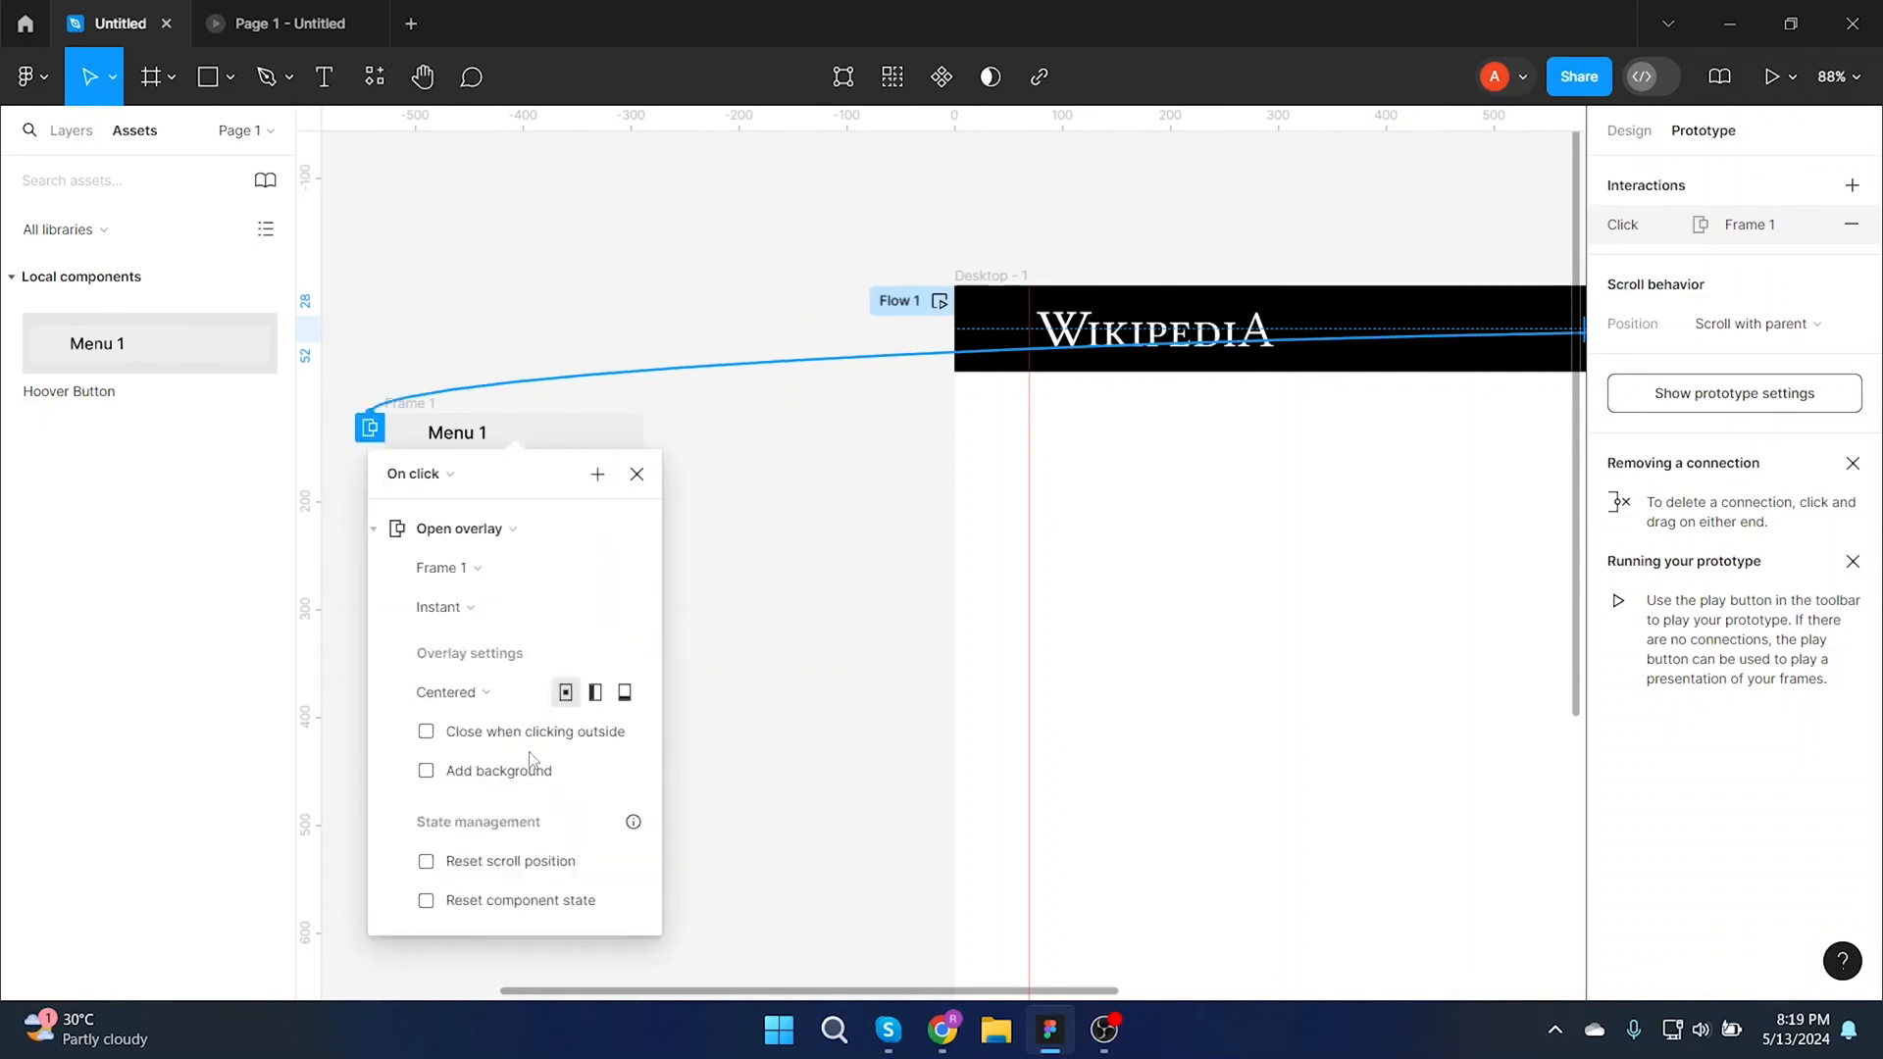
pyautogui.click(451, 693)
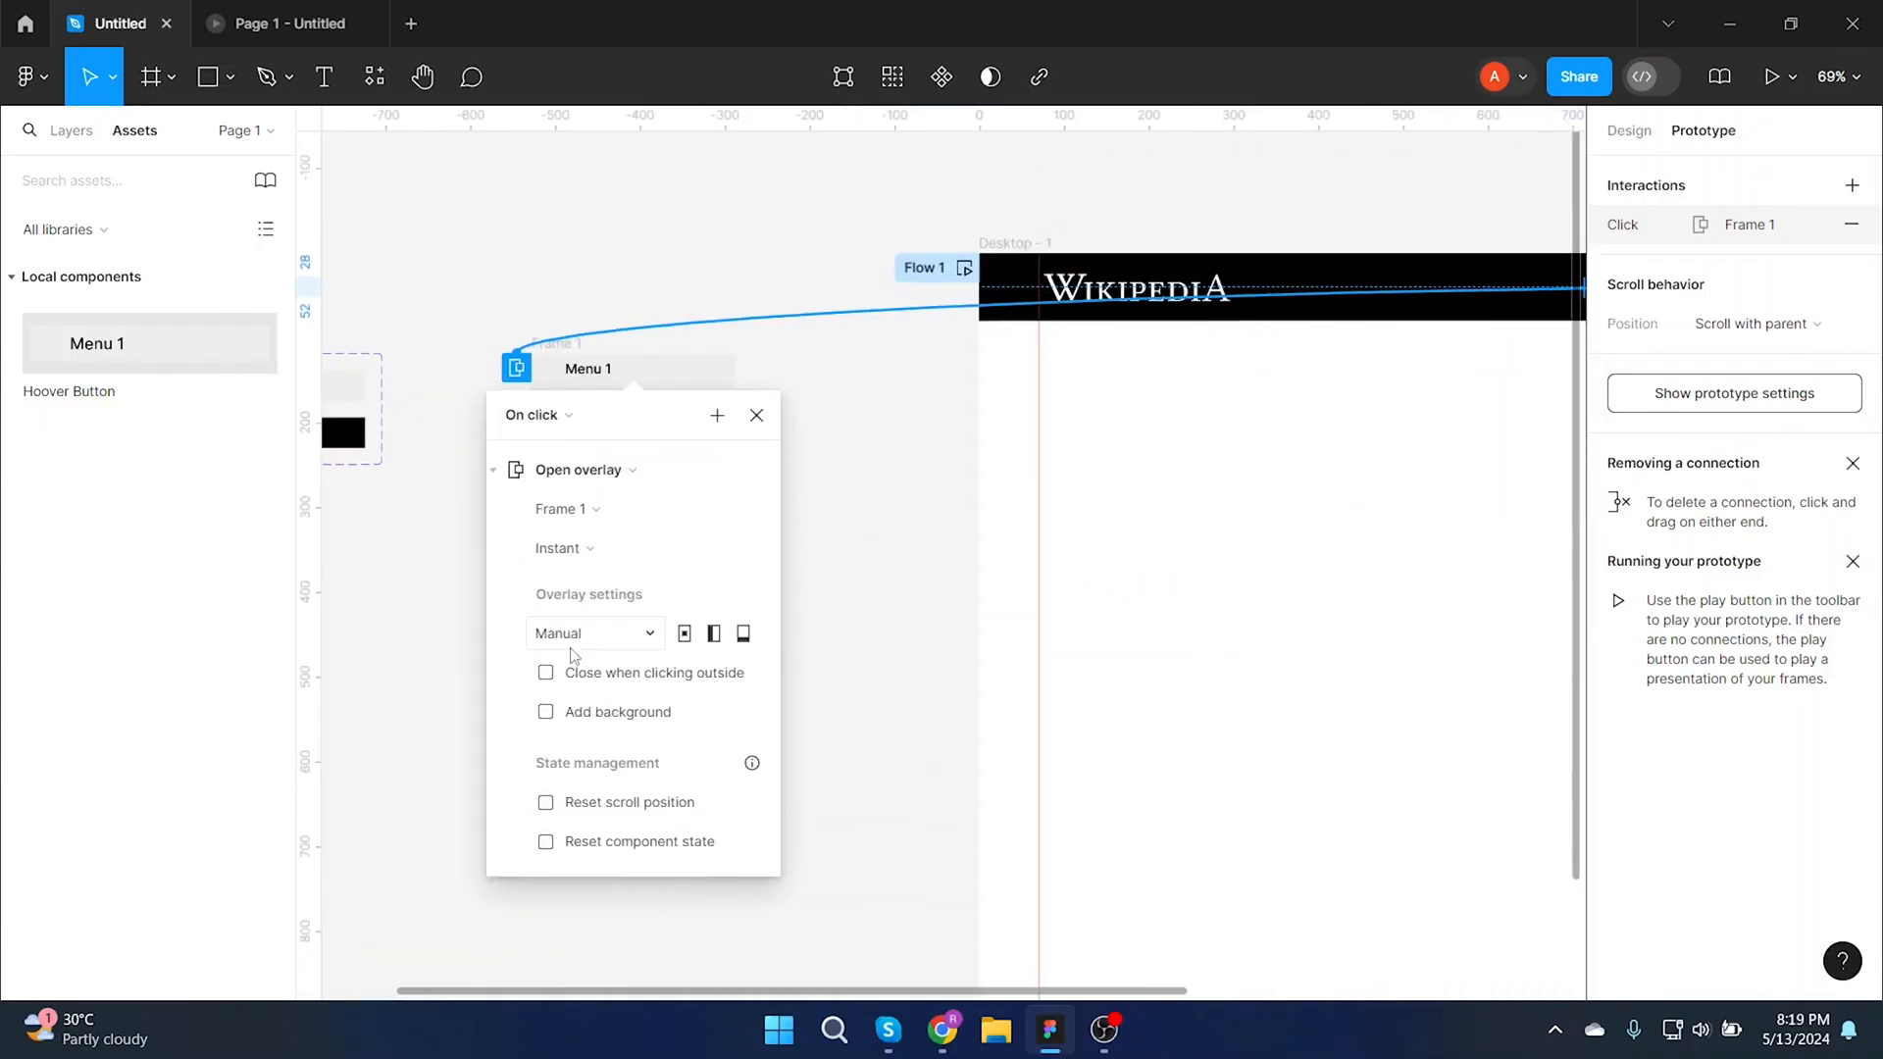
pyautogui.click(545, 673)
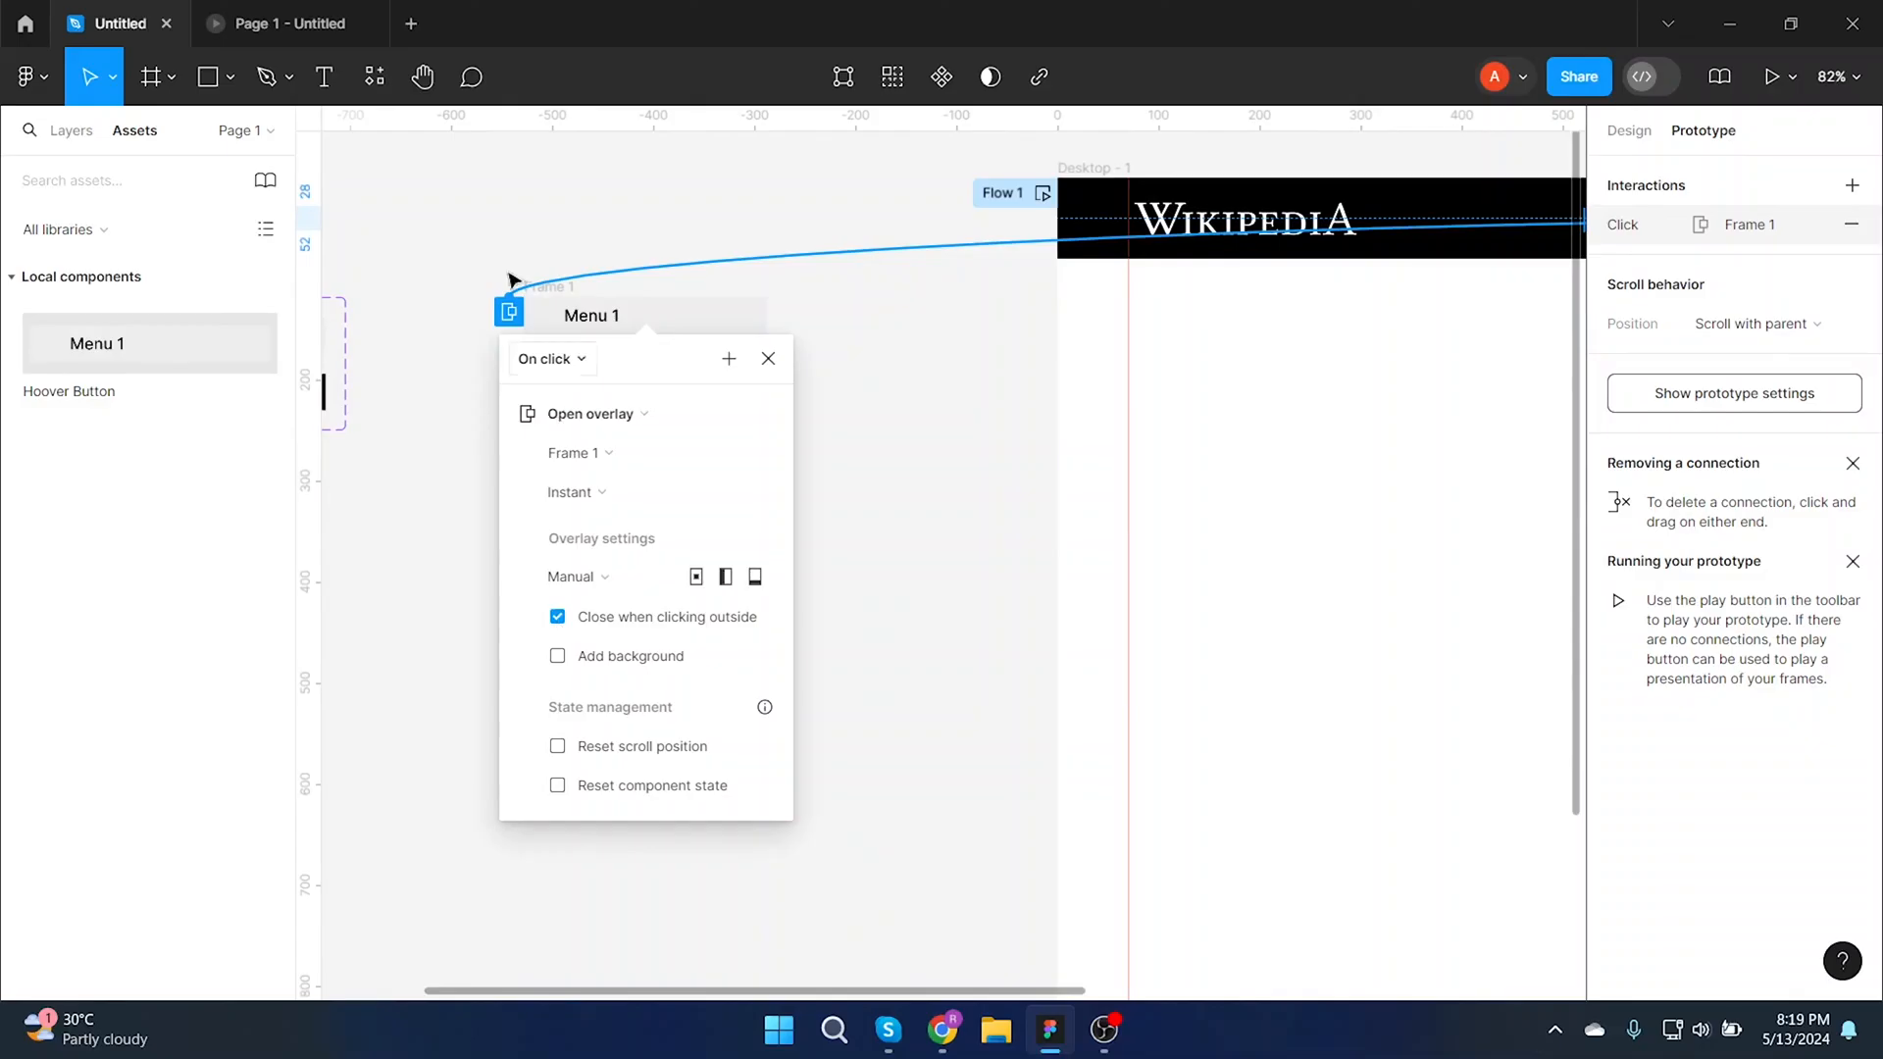
pyautogui.click(288, 24)
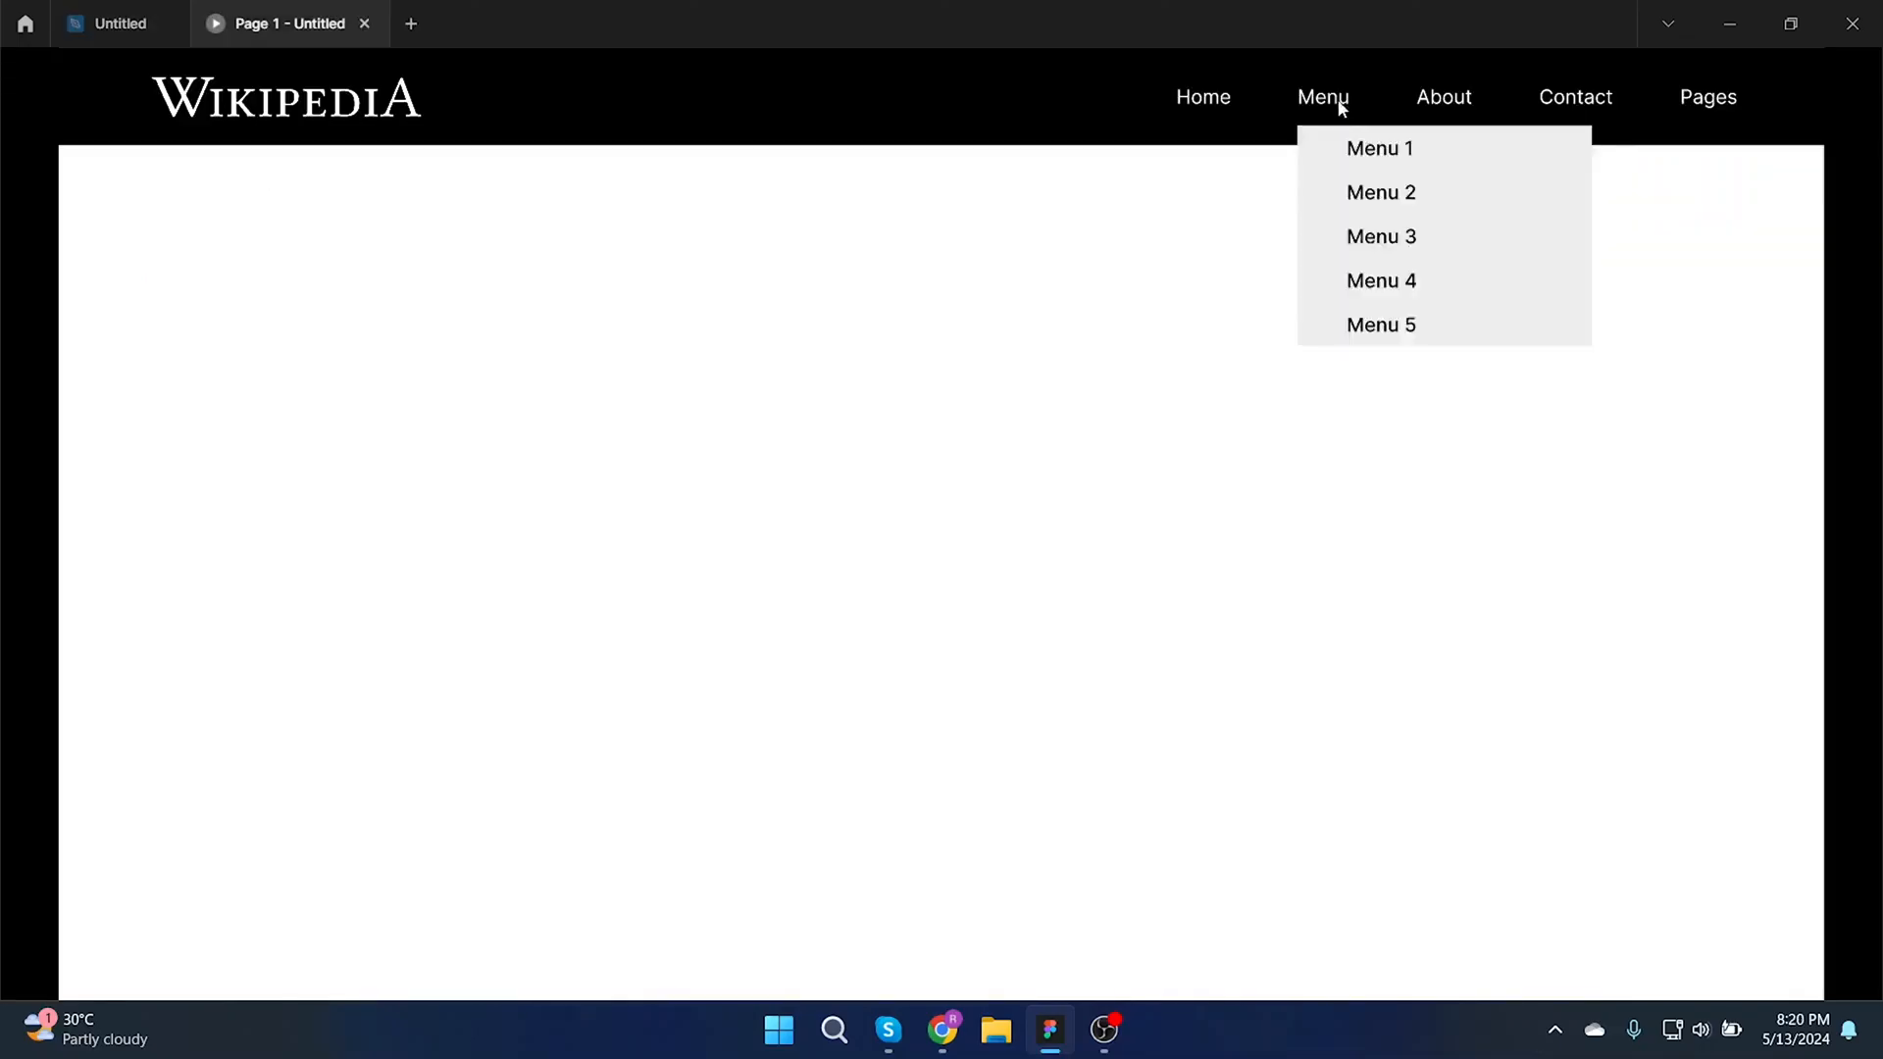